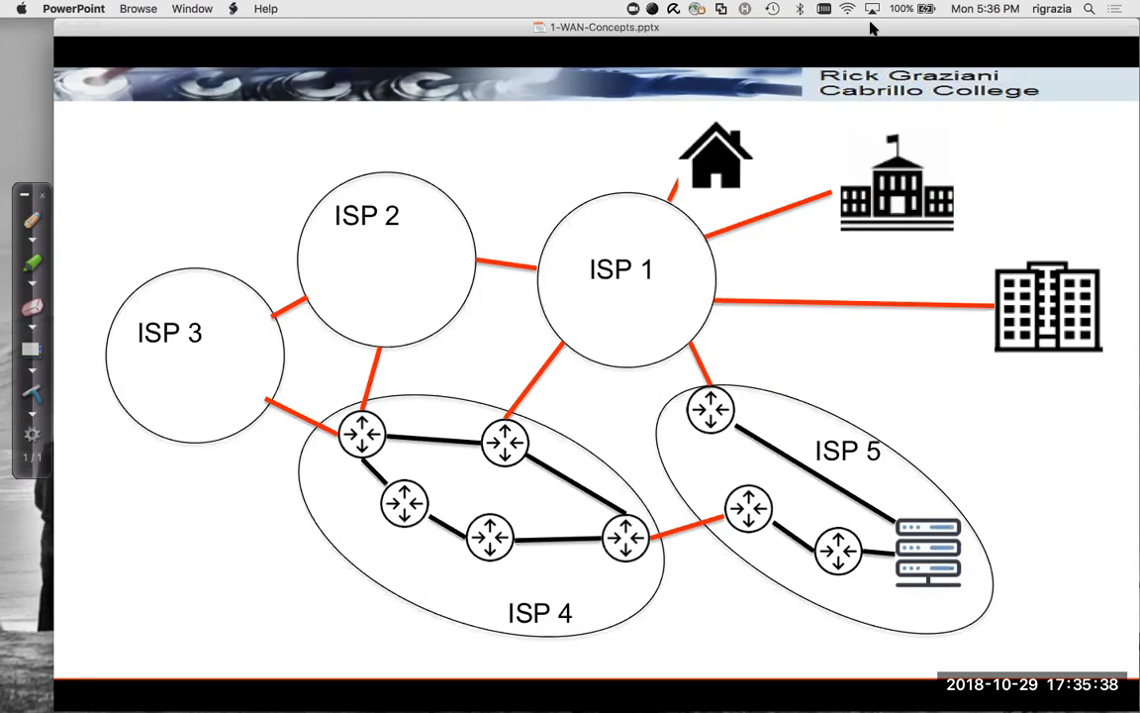
mouse_move(426, 362)
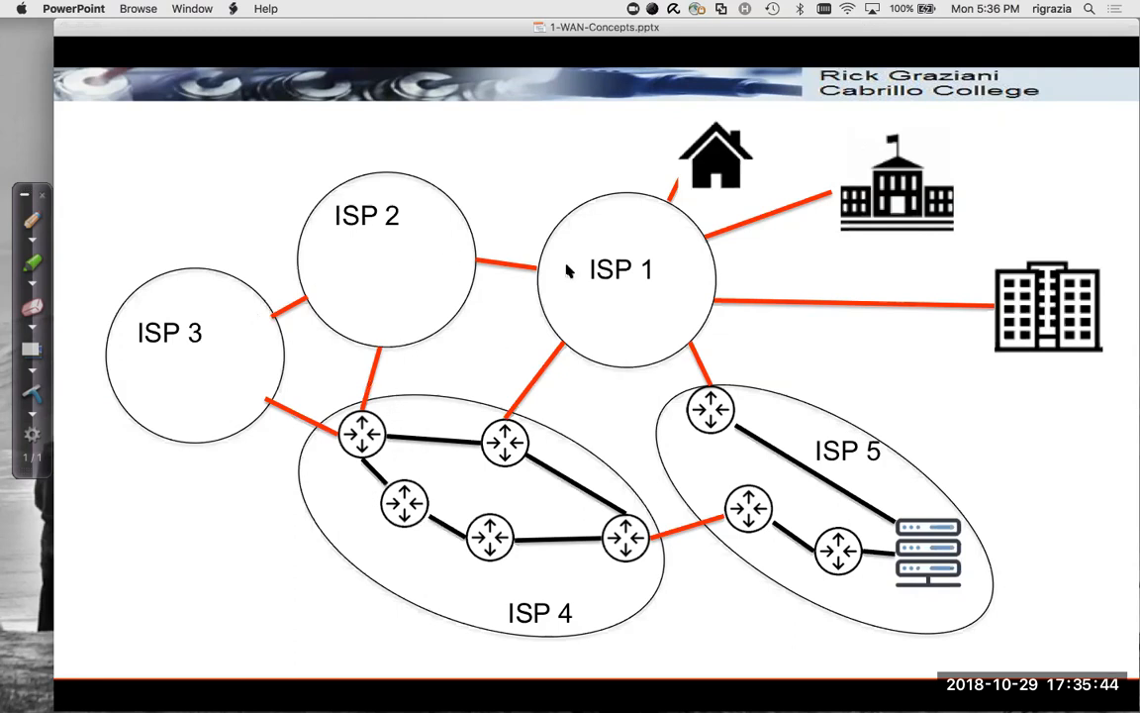
mouse_move(665, 484)
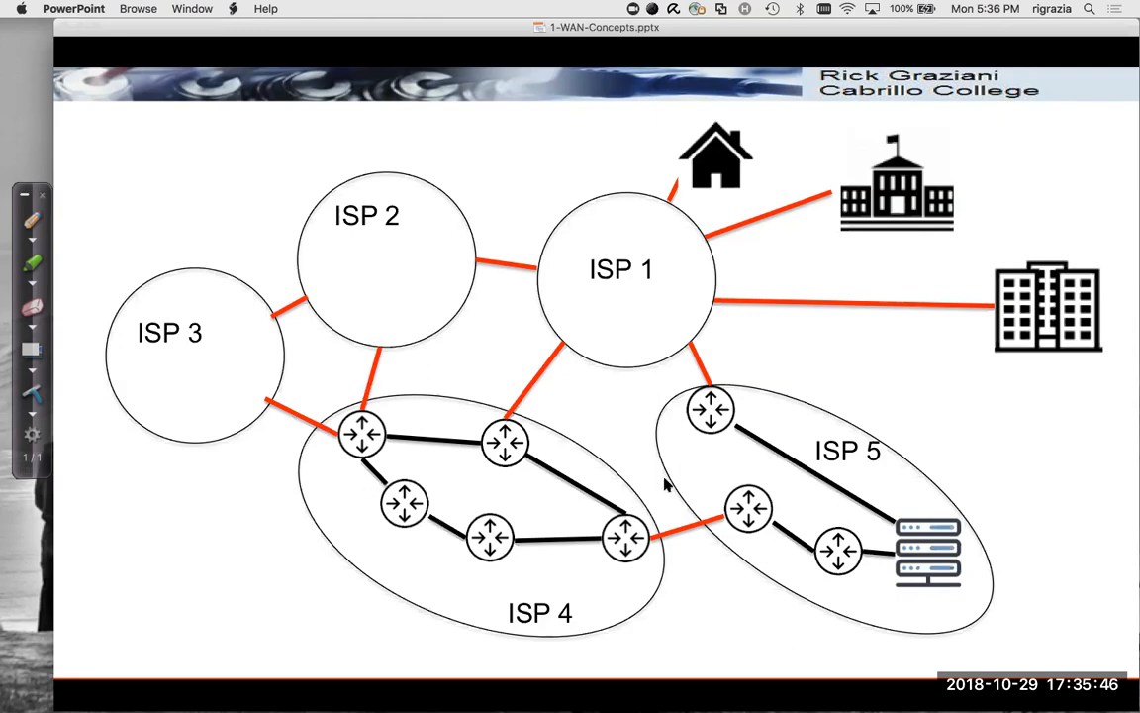
mouse_move(980, 30)
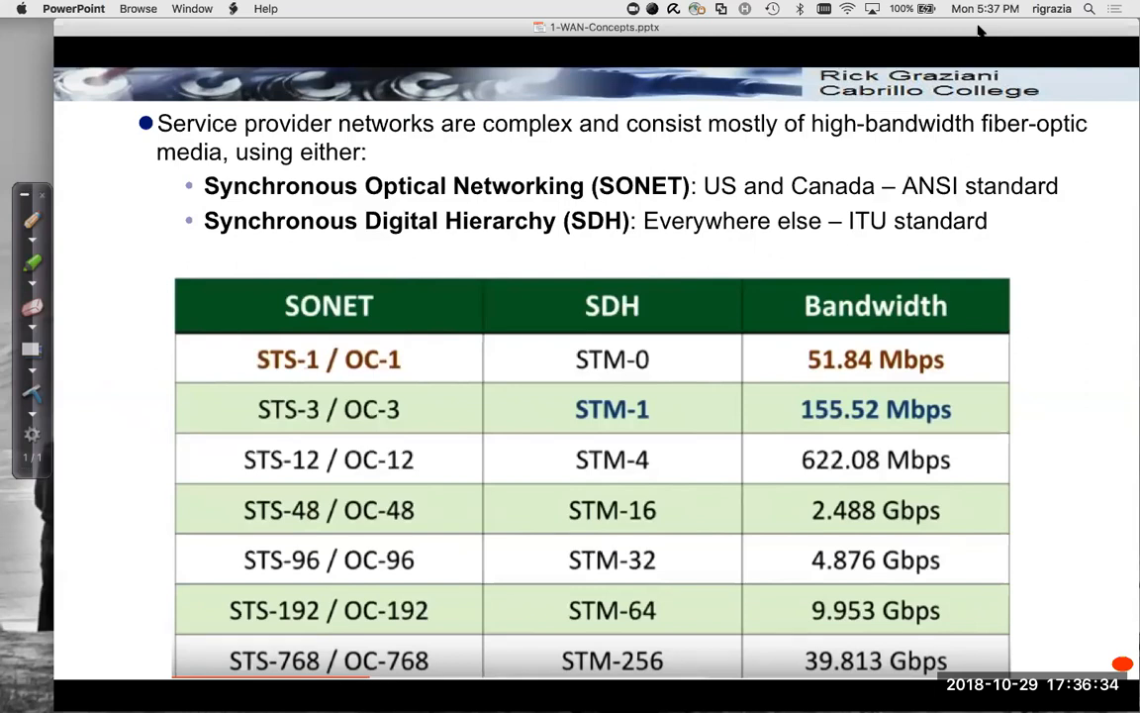
mouse_move(374, 430)
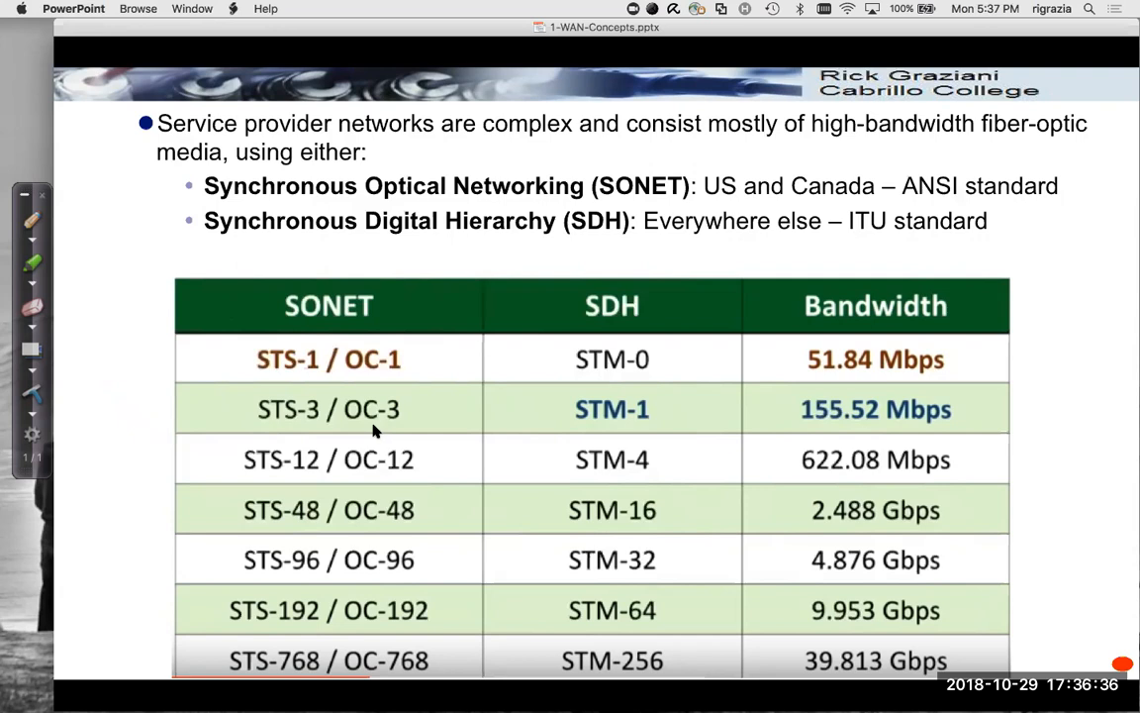
mouse_move(864, 355)
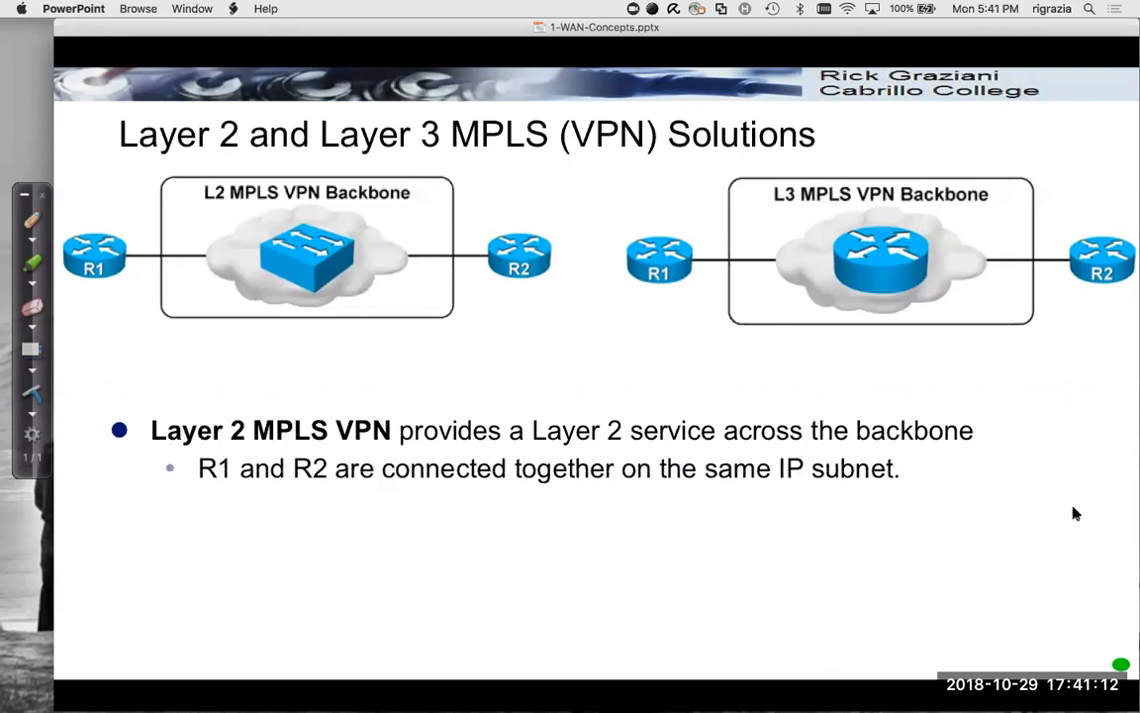
mouse_move(119, 274)
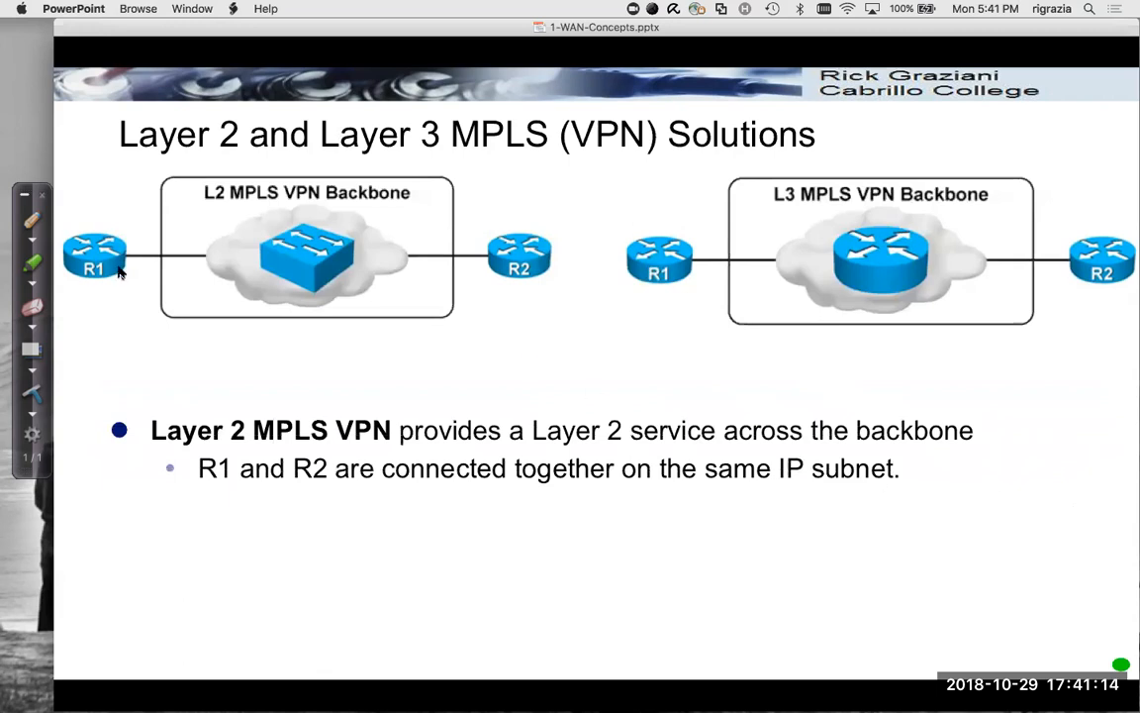
mouse_move(454, 266)
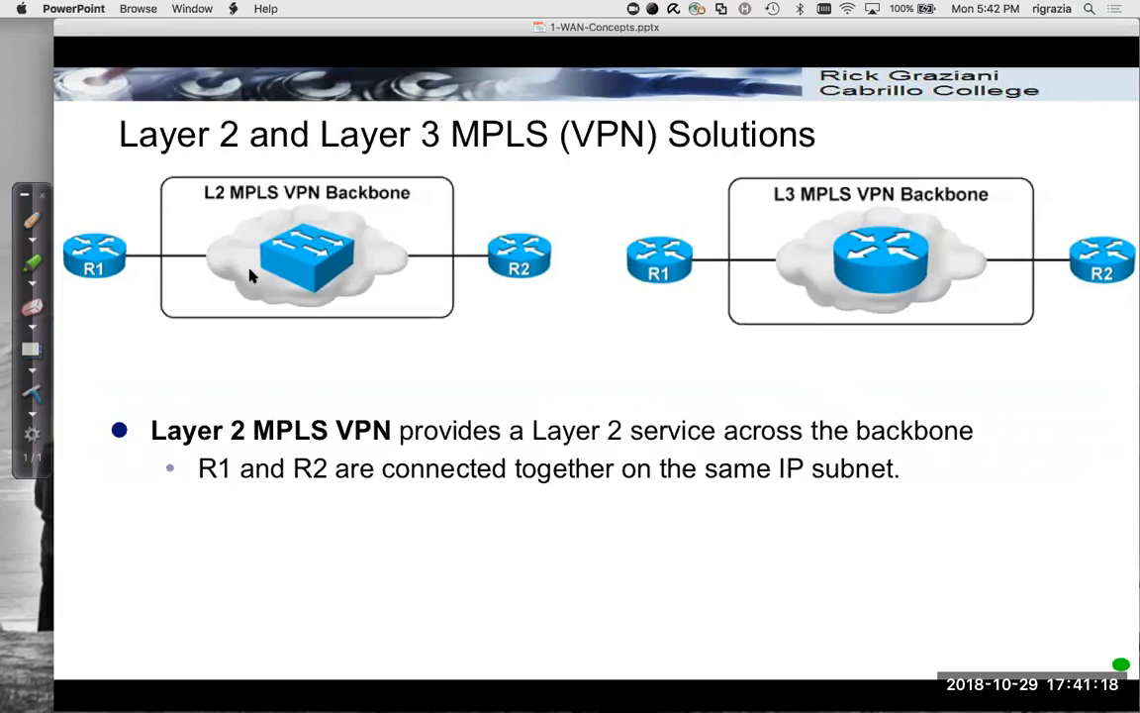
mouse_move(118, 260)
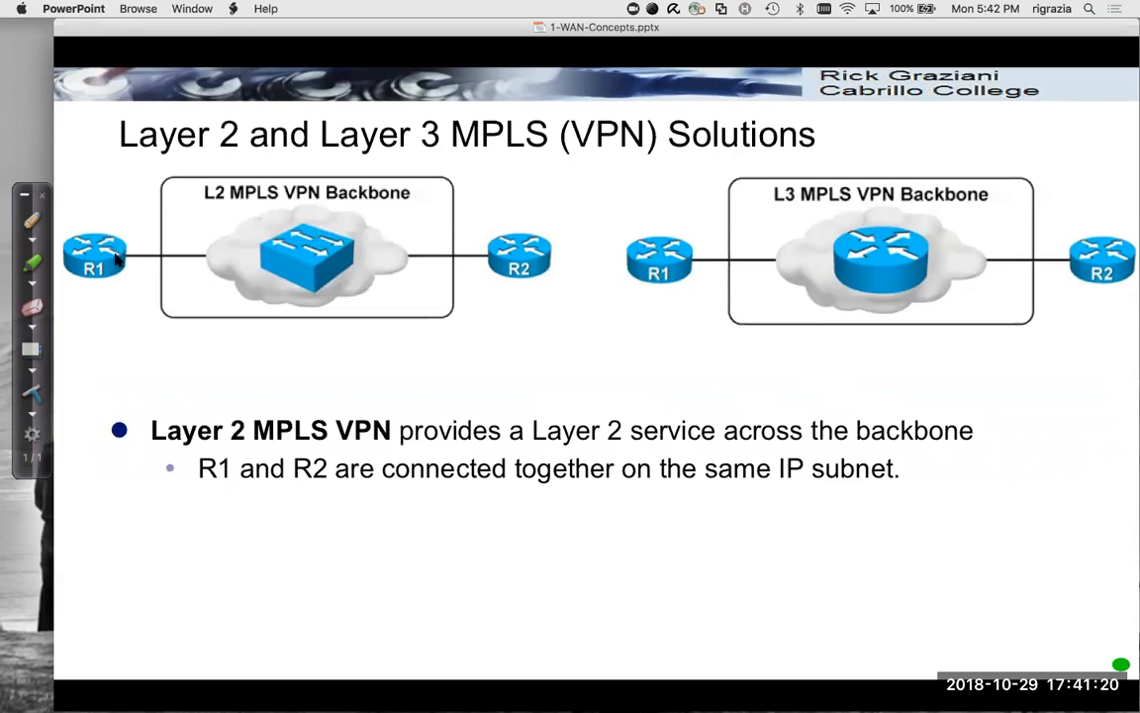
mouse_move(203, 256)
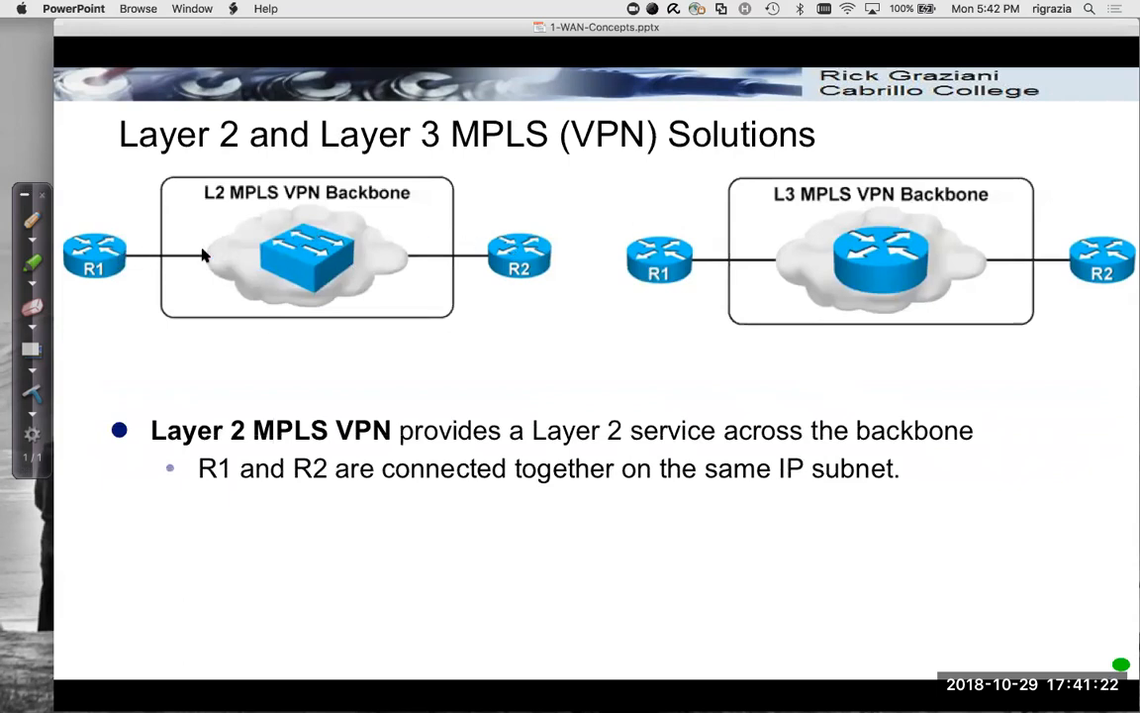
mouse_move(263, 259)
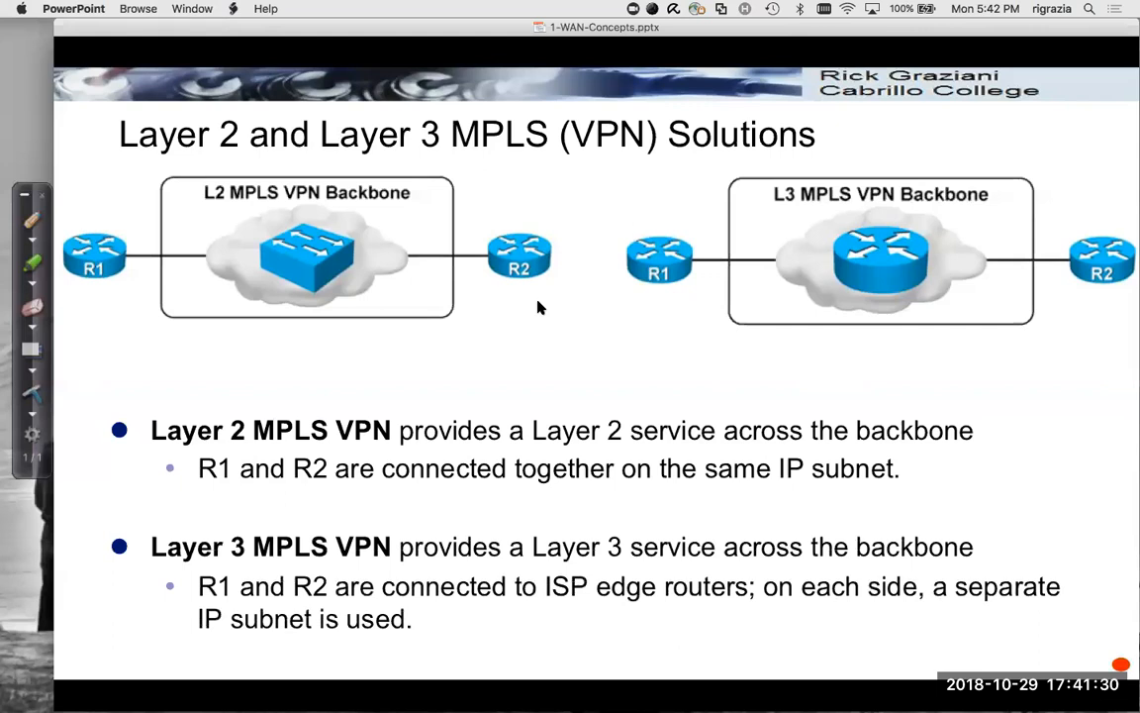
mouse_move(881, 275)
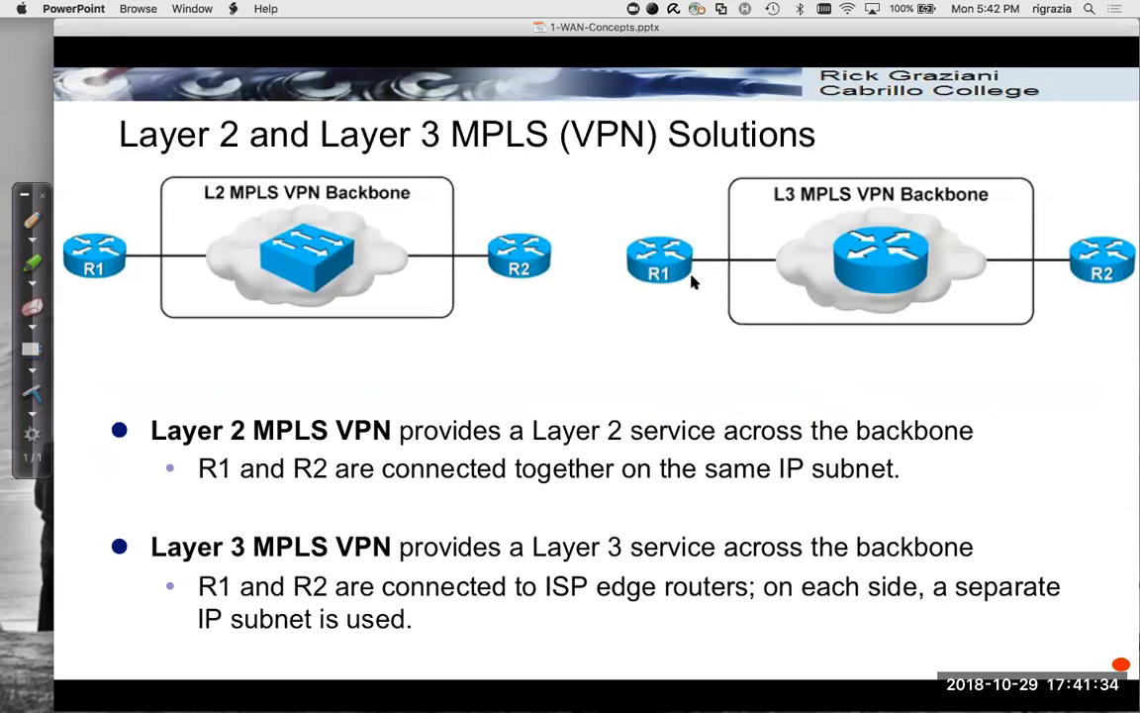
mouse_move(841, 260)
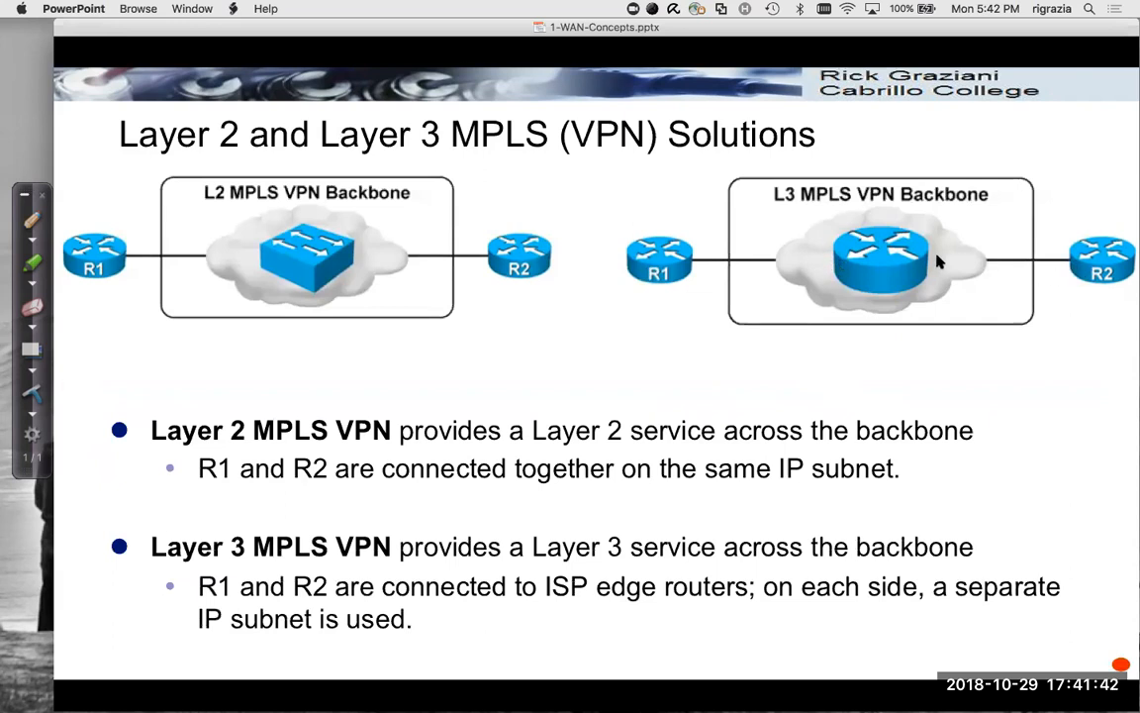
mouse_move(928, 267)
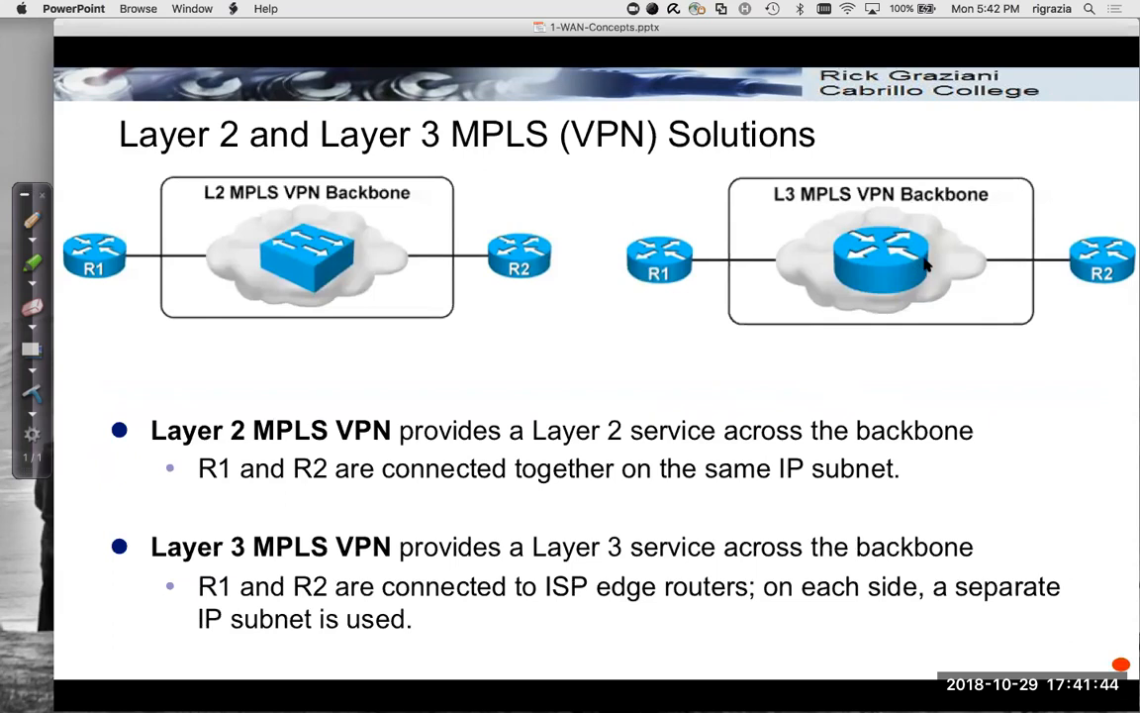
mouse_move(886, 249)
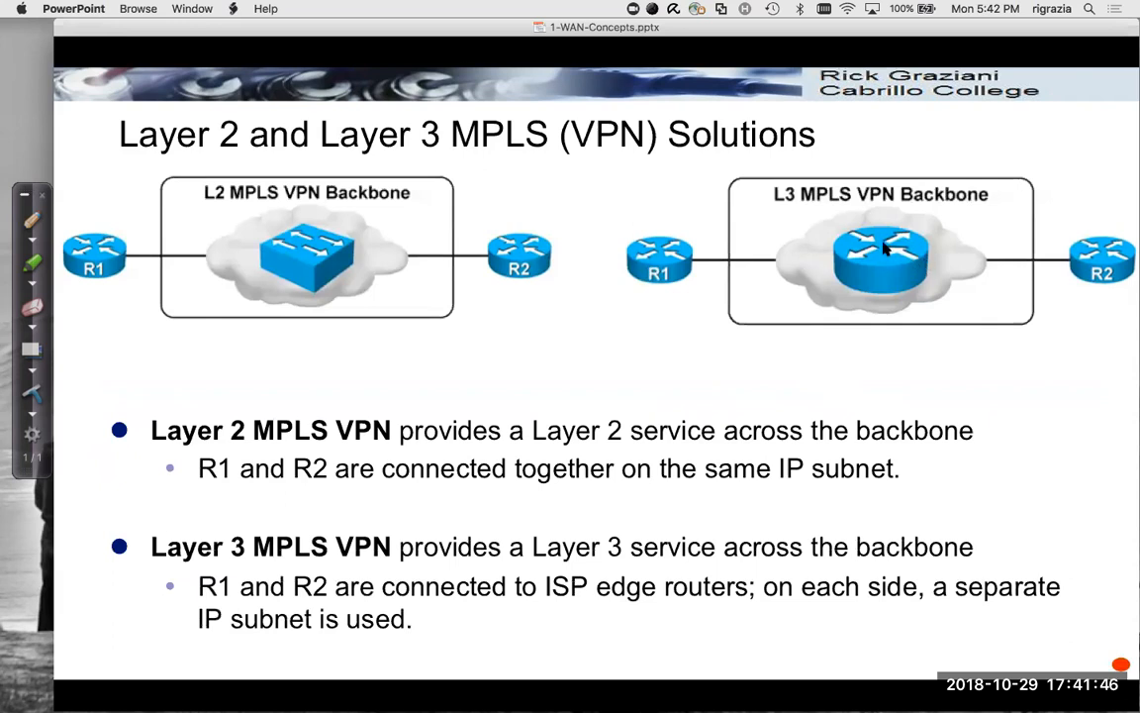
mouse_move(790, 260)
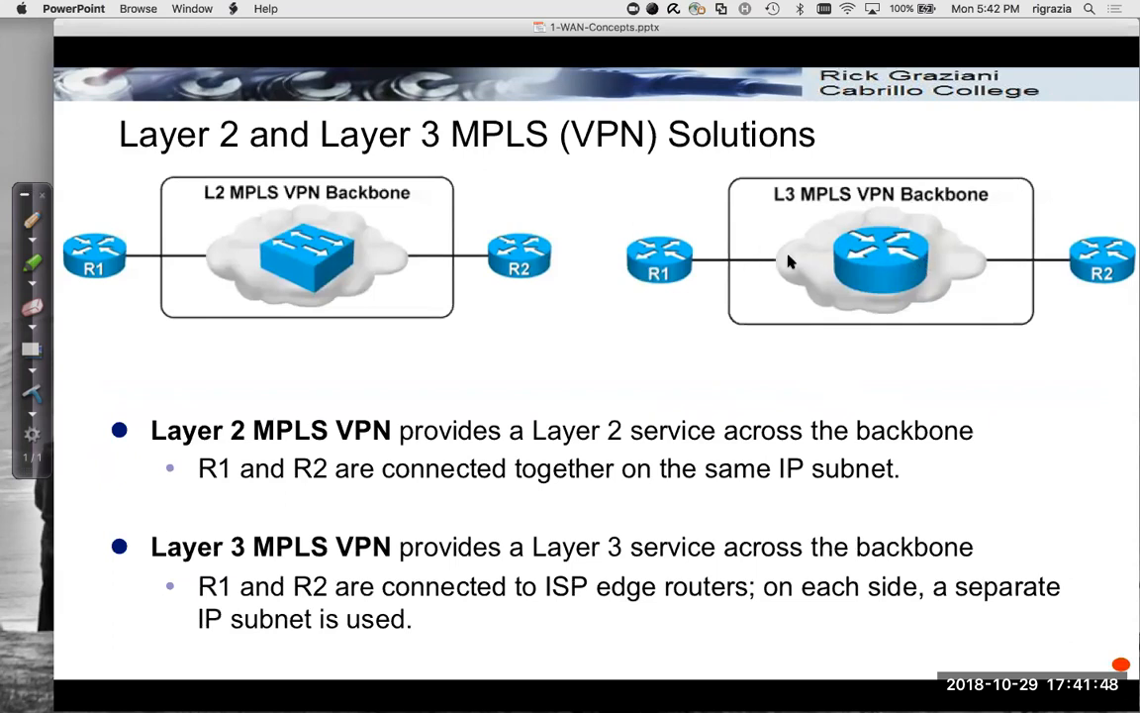
mouse_move(867, 256)
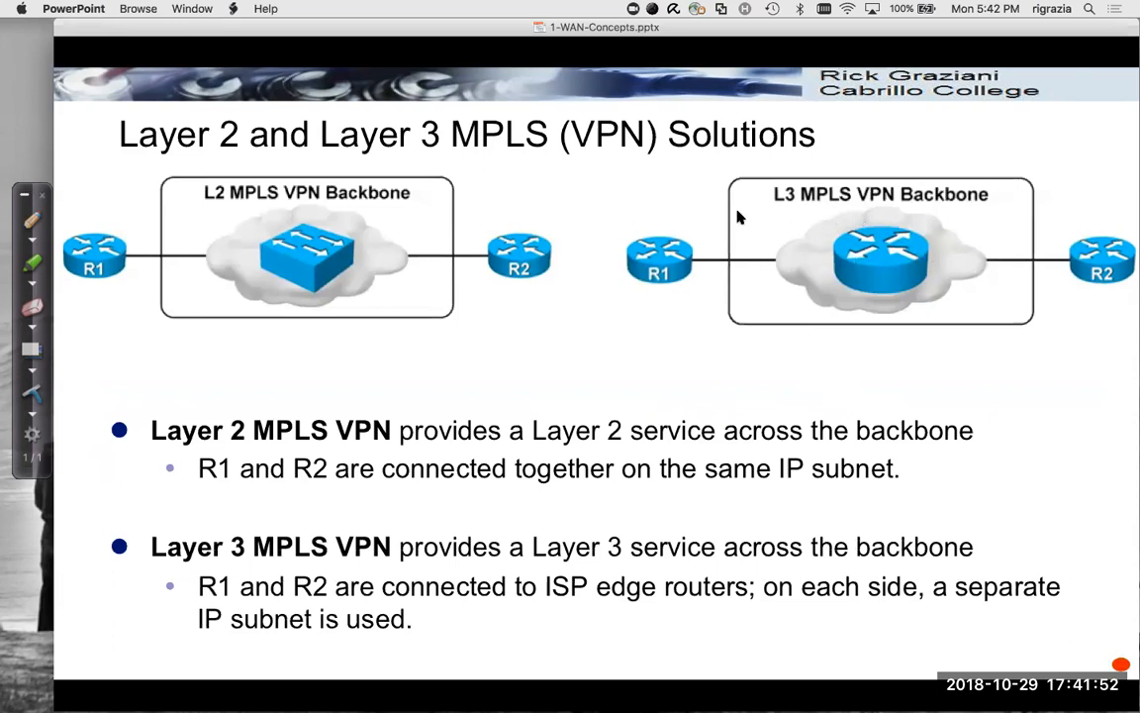
mouse_move(673, 251)
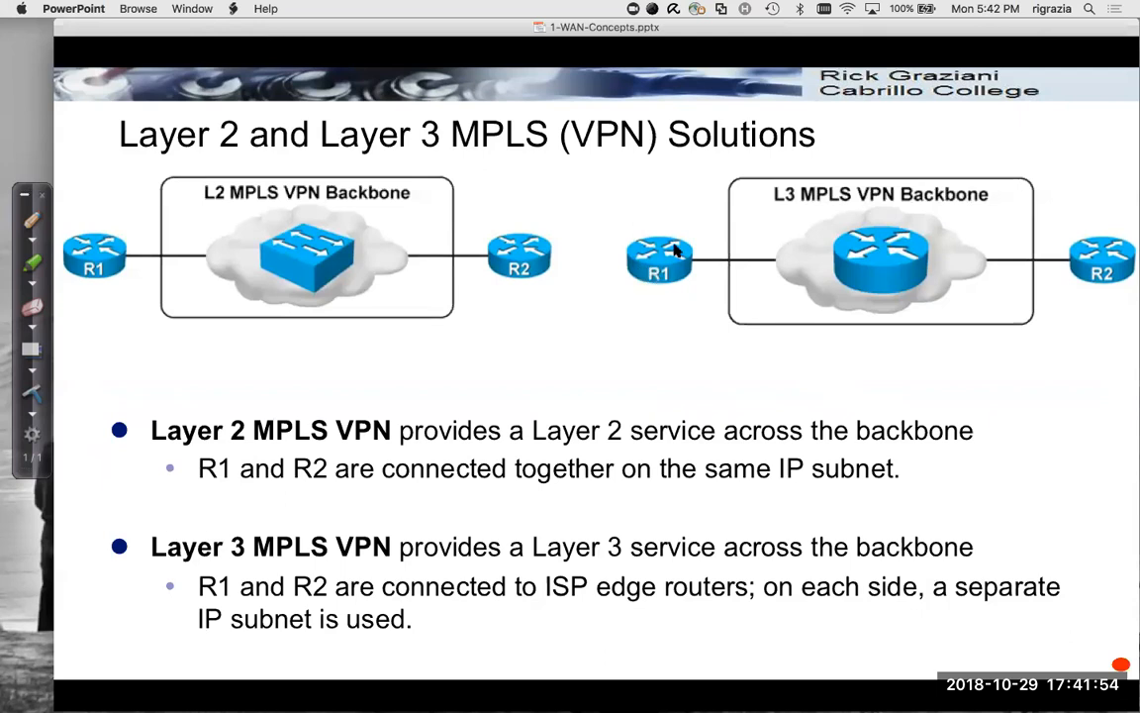
mouse_move(861, 413)
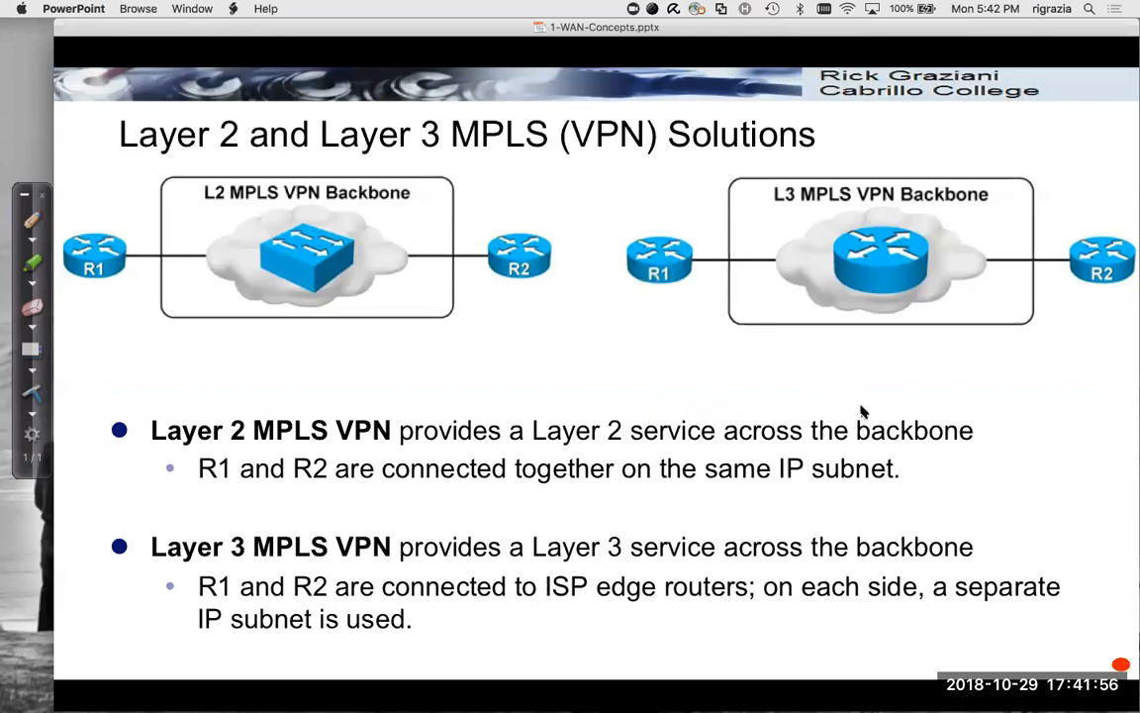
mouse_move(315, 257)
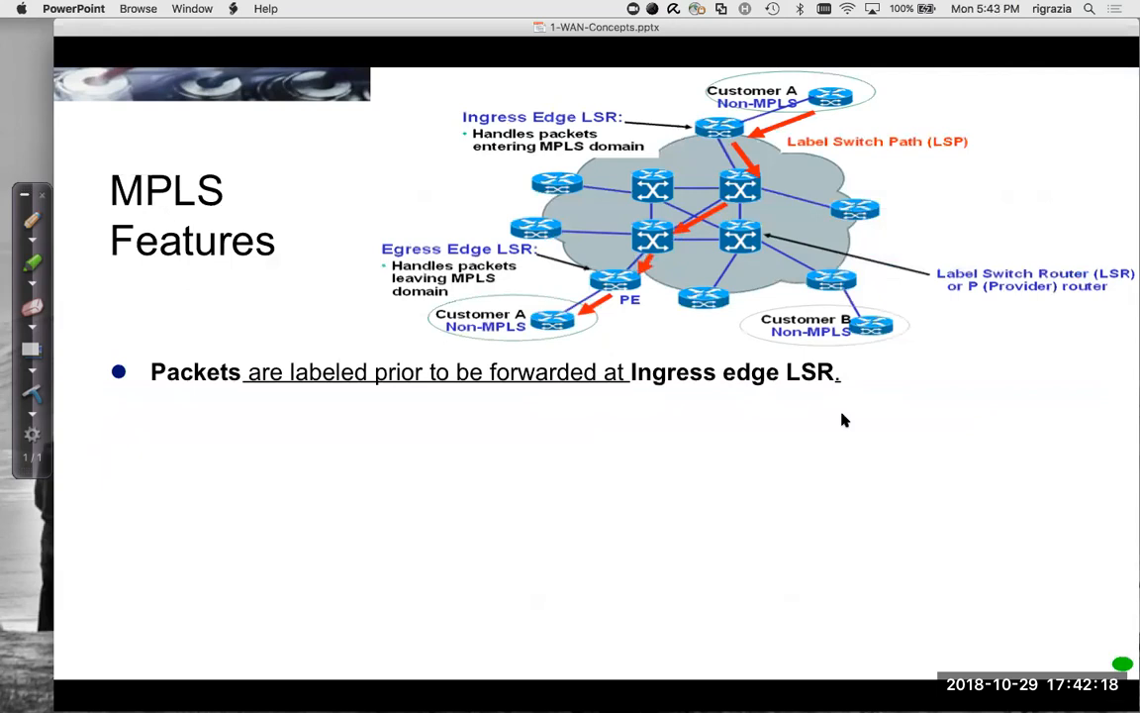
mouse_move(478, 134)
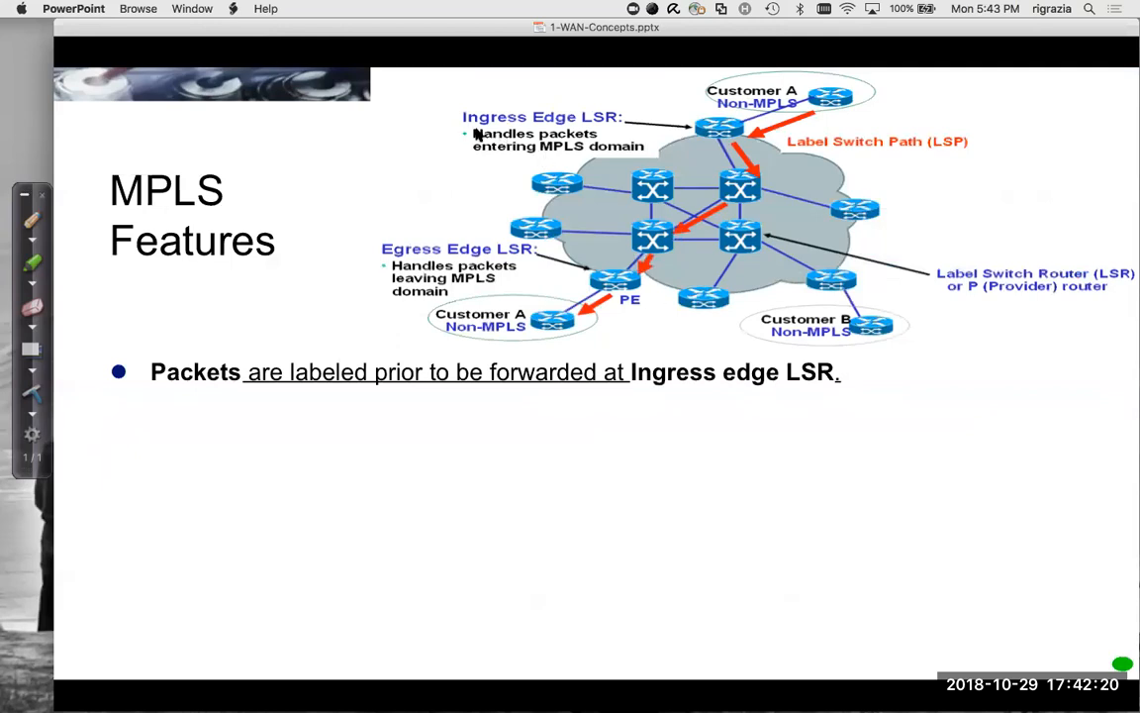
mouse_move(605, 123)
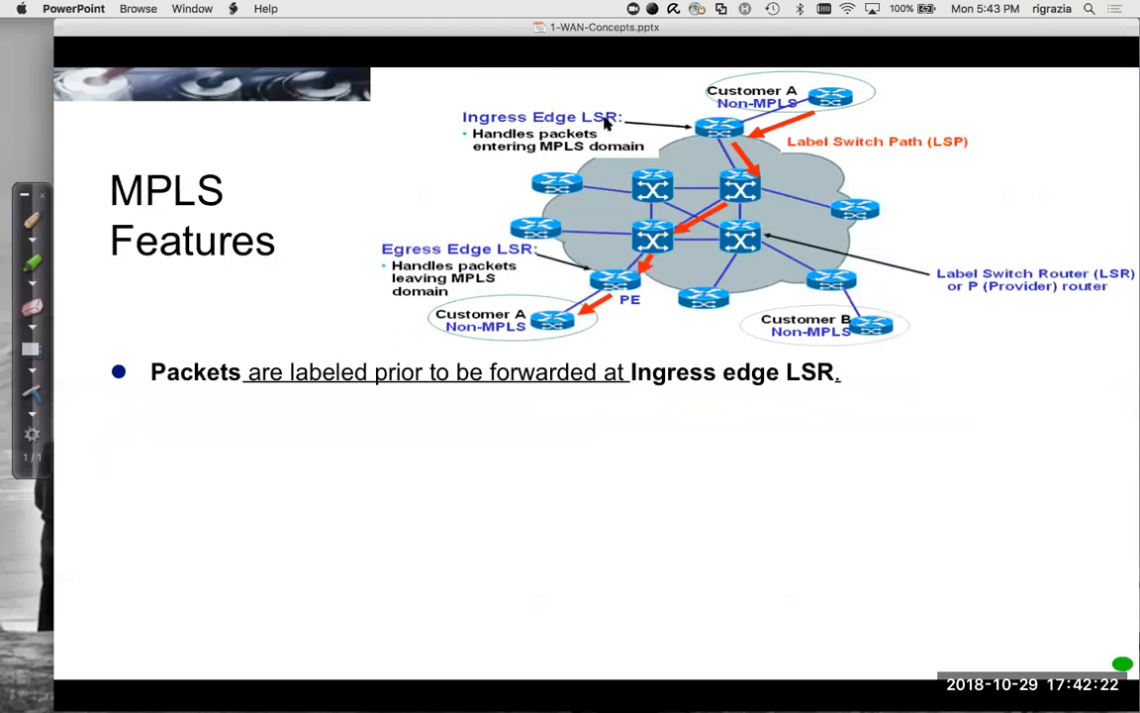
mouse_move(623, 131)
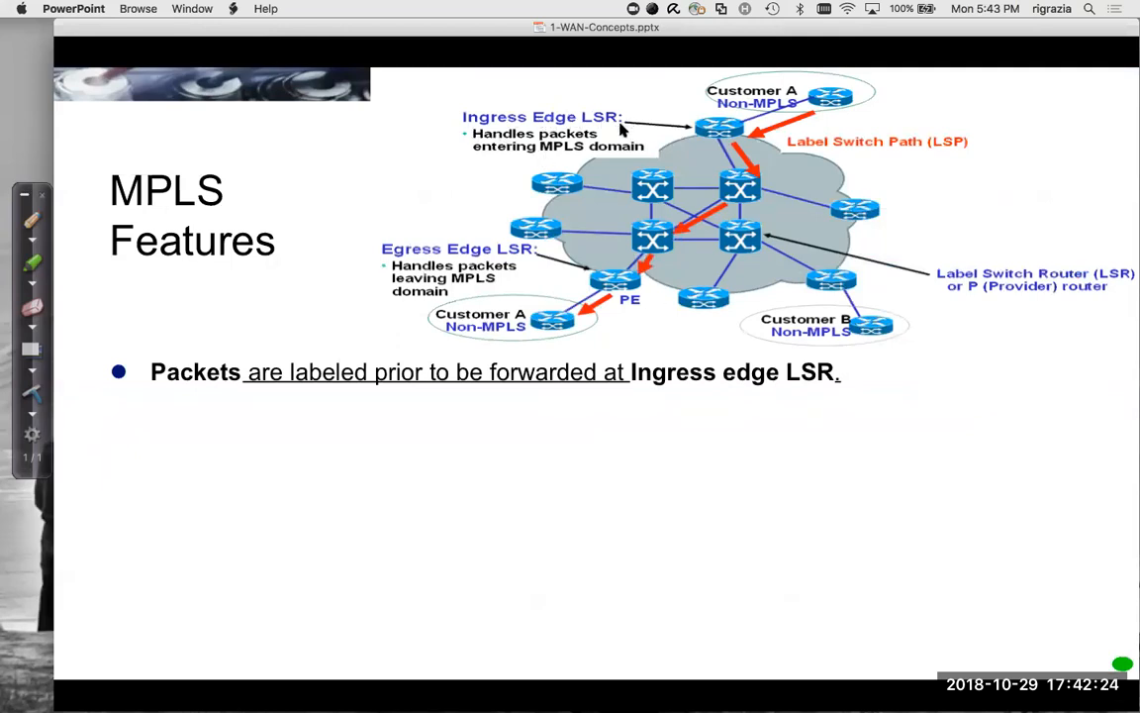
mouse_move(482, 260)
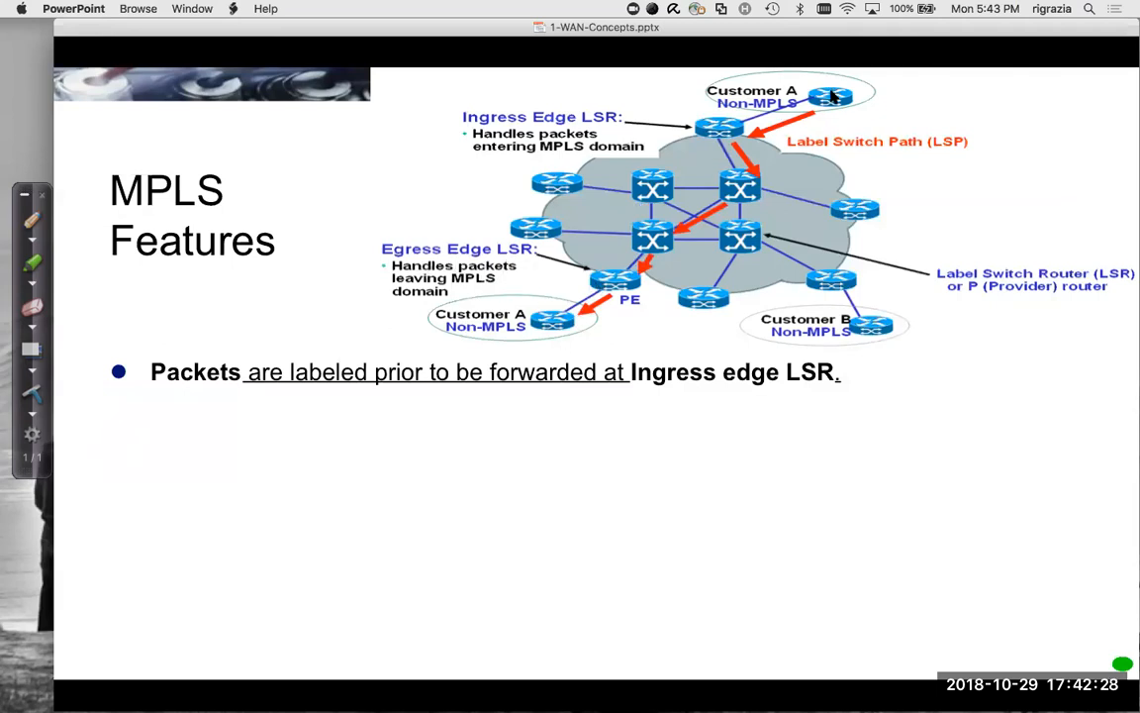
mouse_move(690, 131)
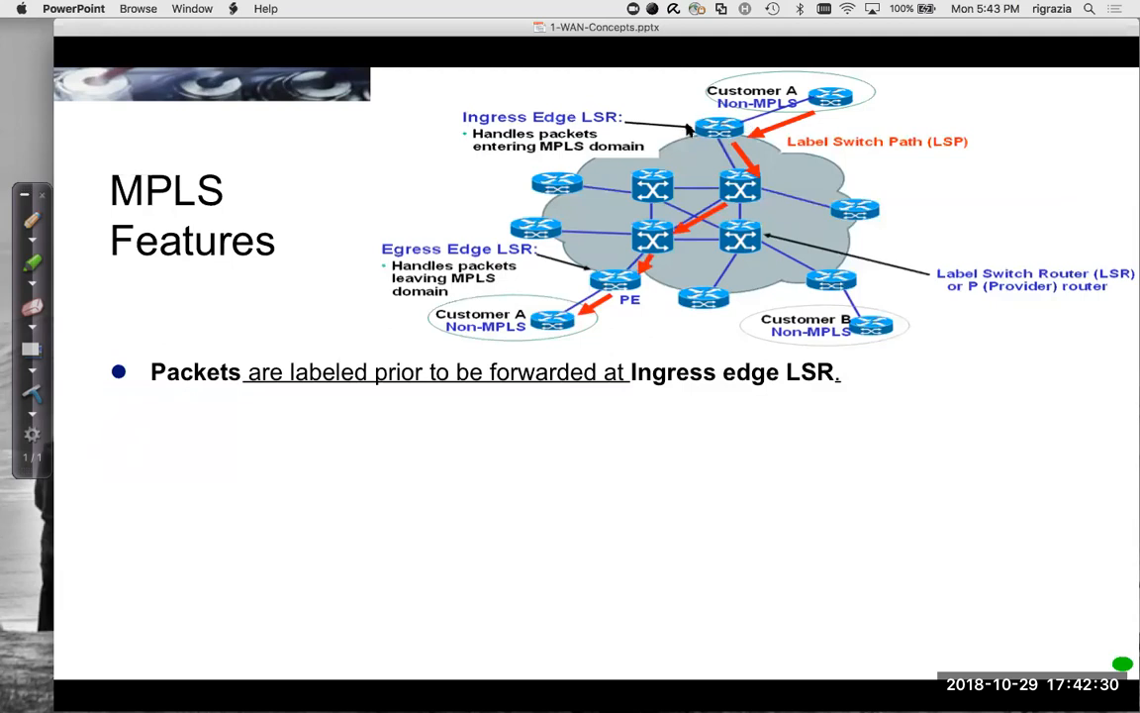
mouse_move(592, 126)
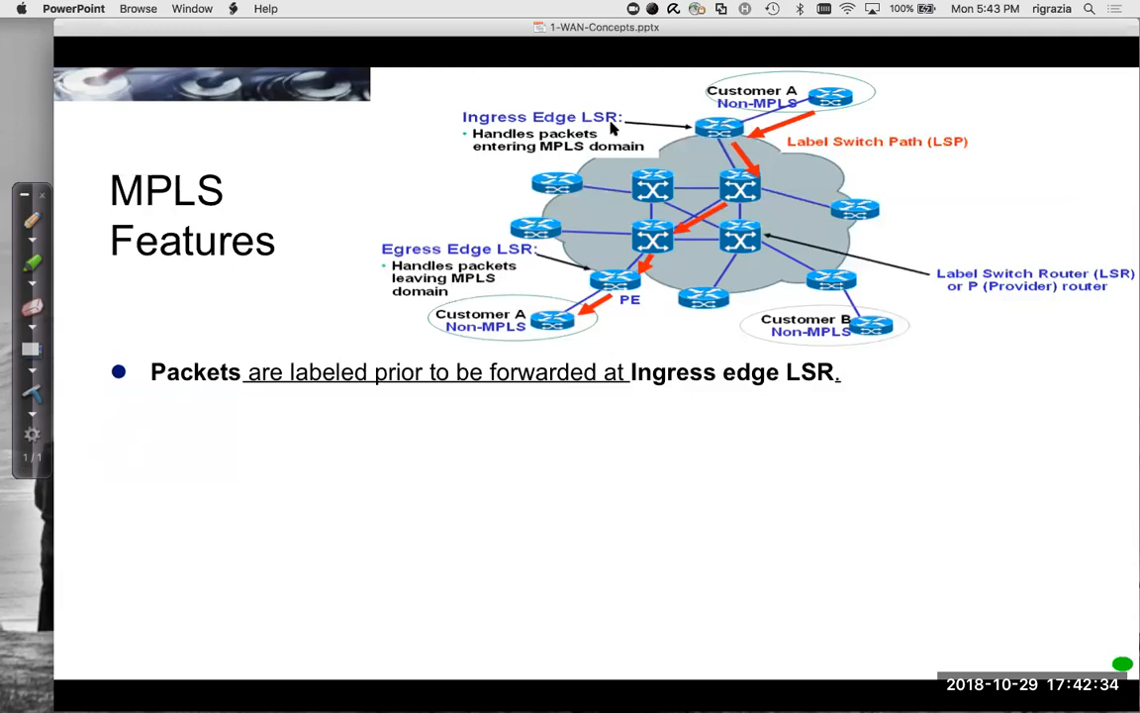
mouse_move(772, 126)
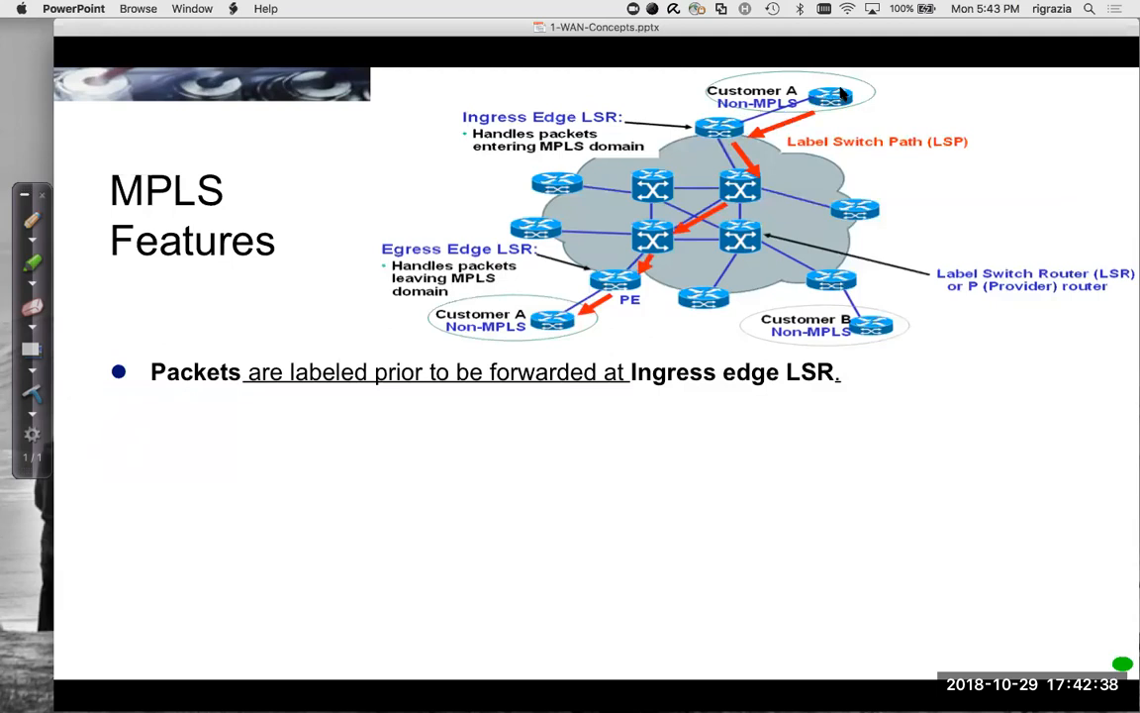
mouse_move(602, 287)
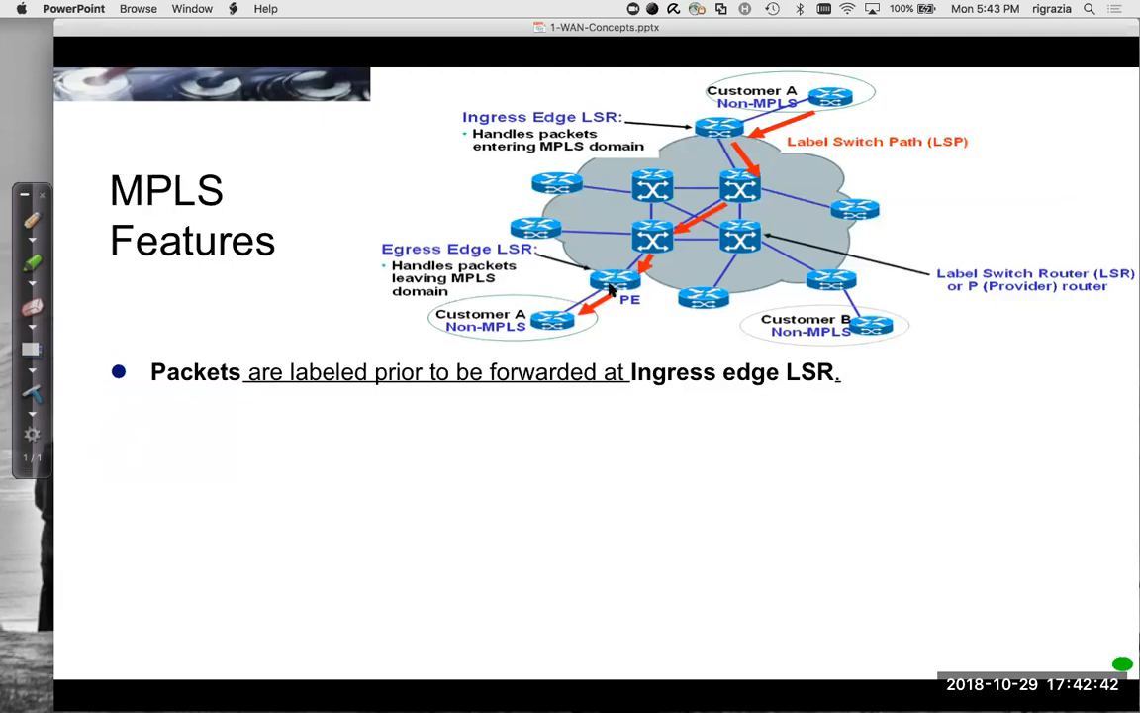
mouse_move(542, 334)
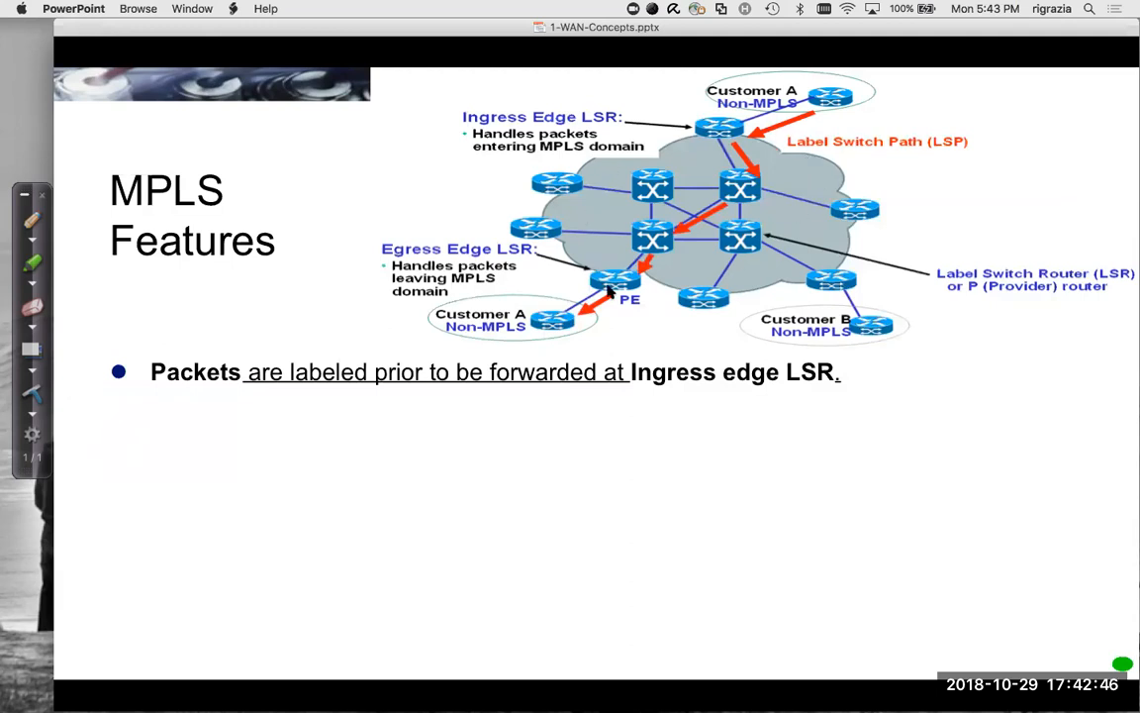
mouse_move(821, 99)
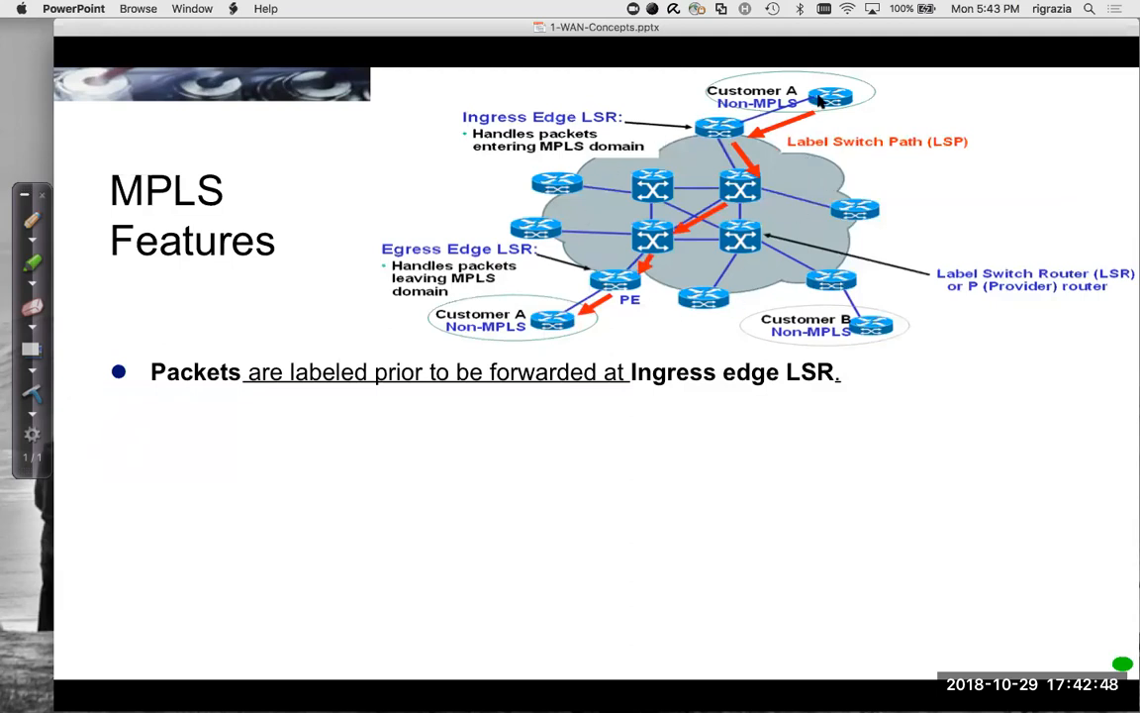
mouse_move(772, 103)
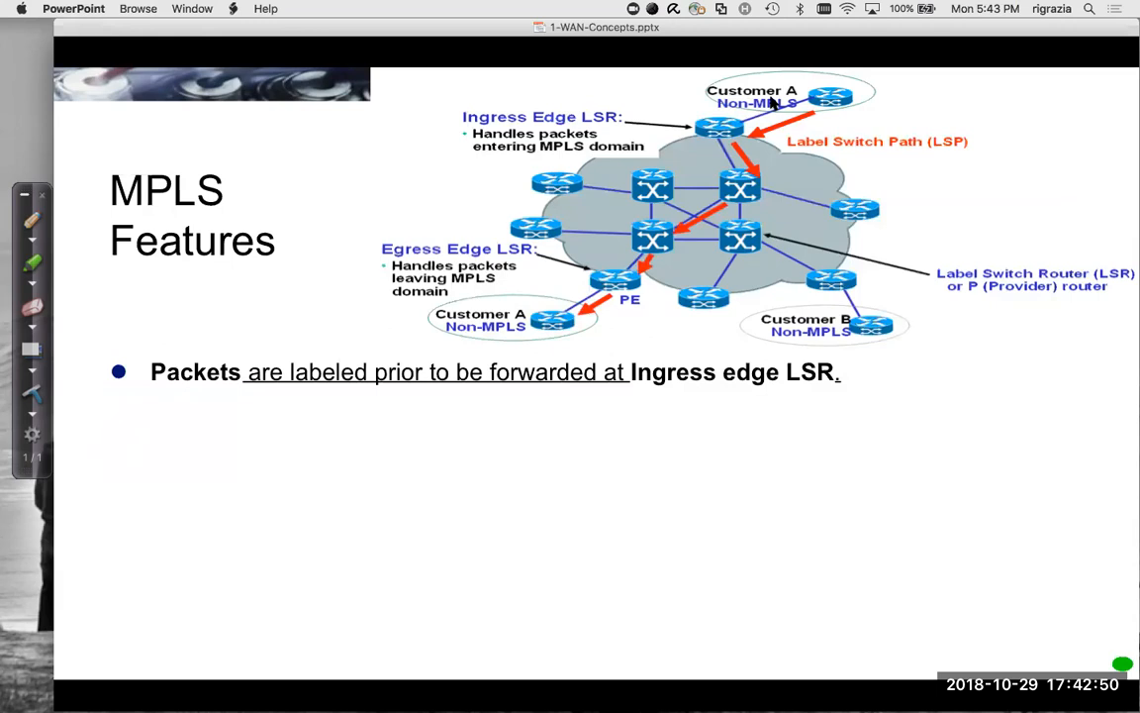
mouse_move(917, 440)
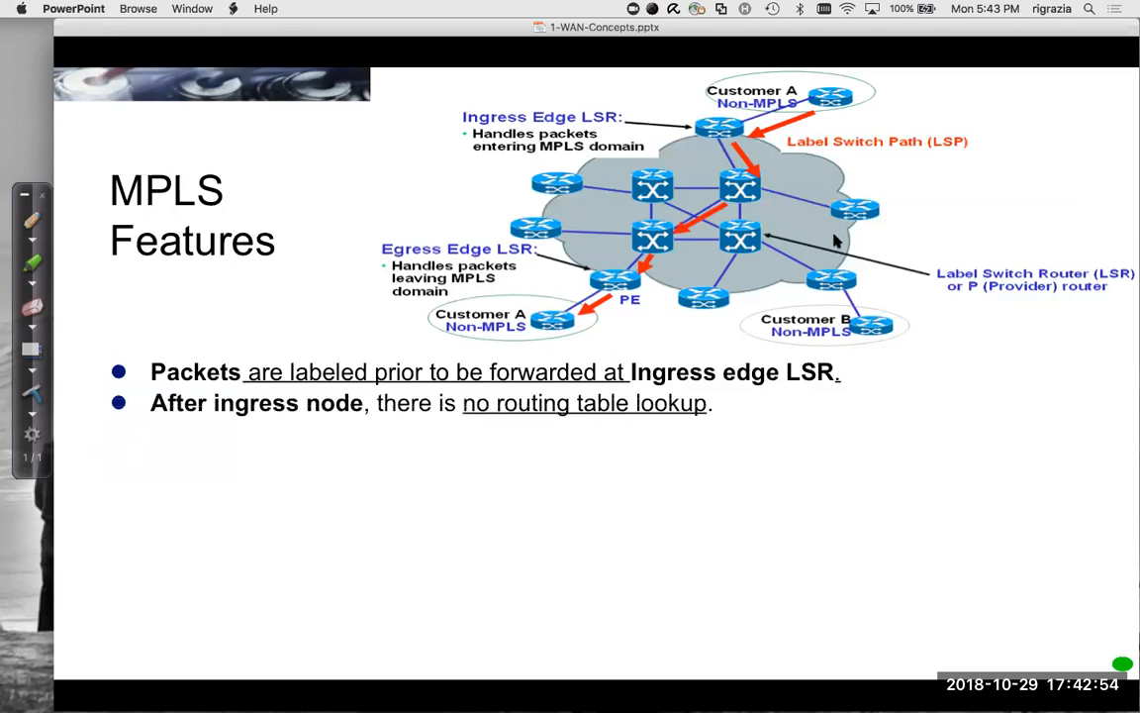
mouse_move(719, 181)
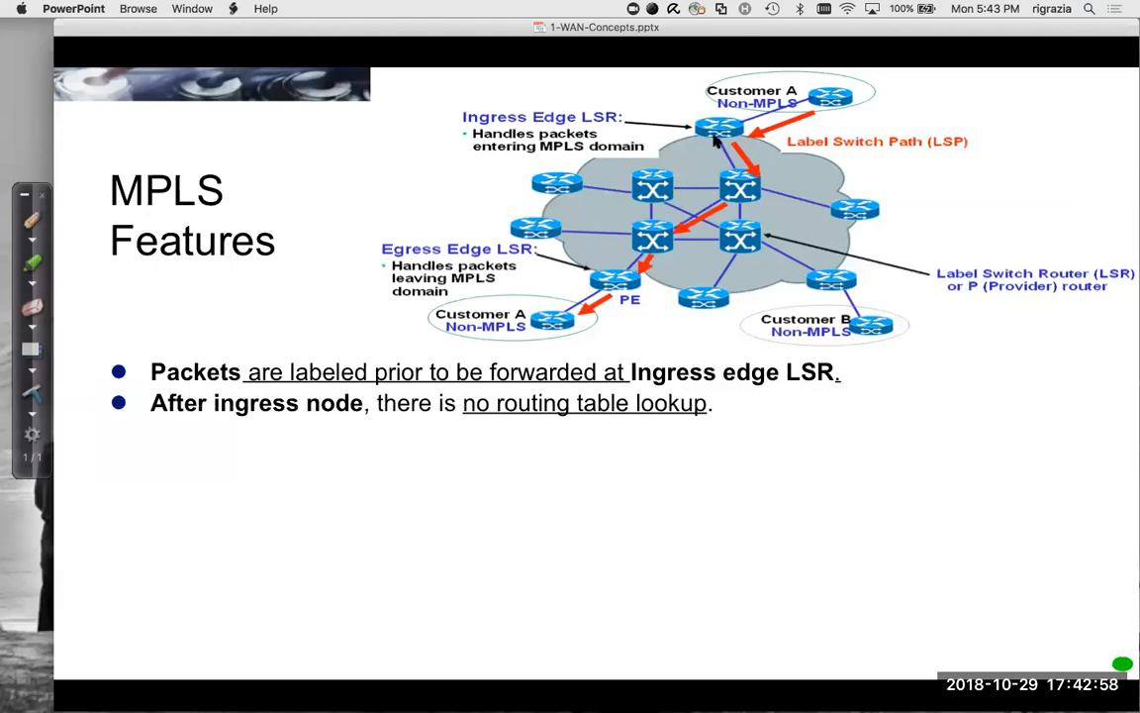
mouse_move(726, 203)
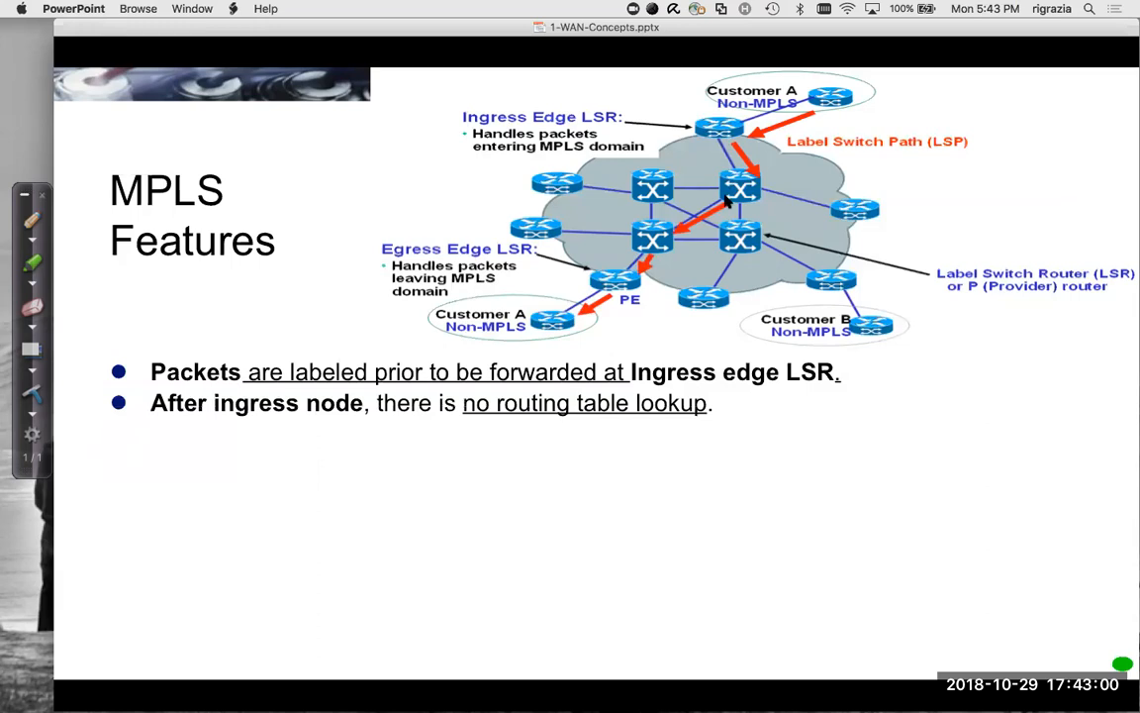
mouse_move(860, 522)
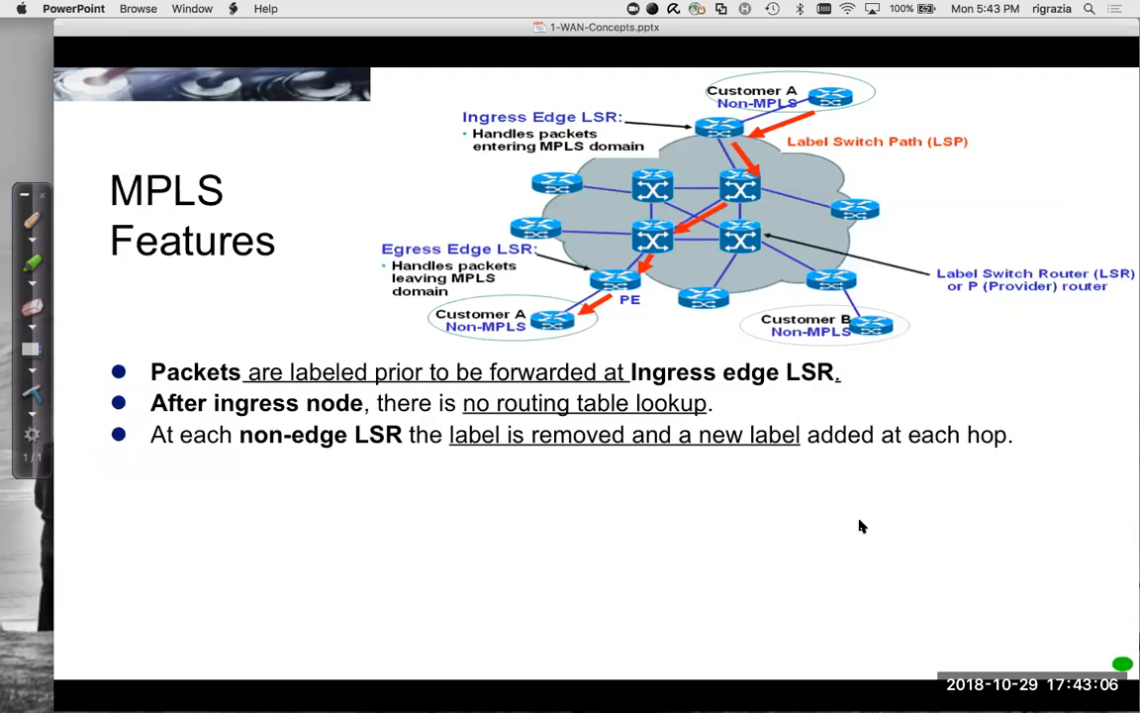
mouse_move(865, 546)
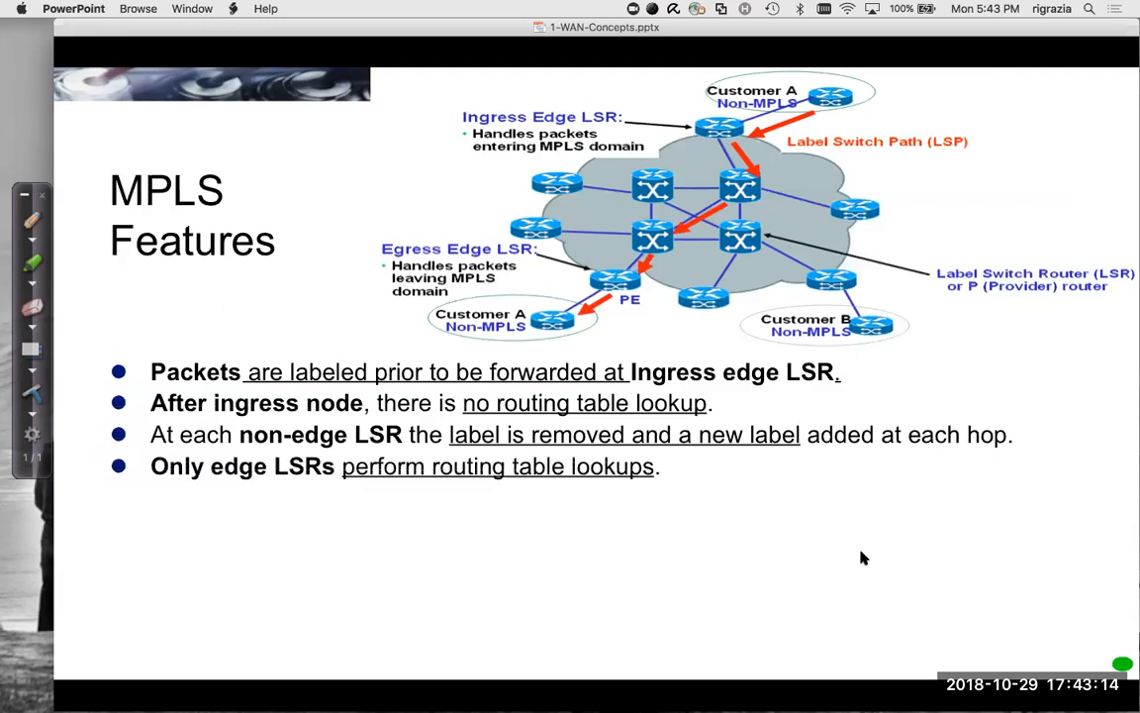
mouse_move(849, 475)
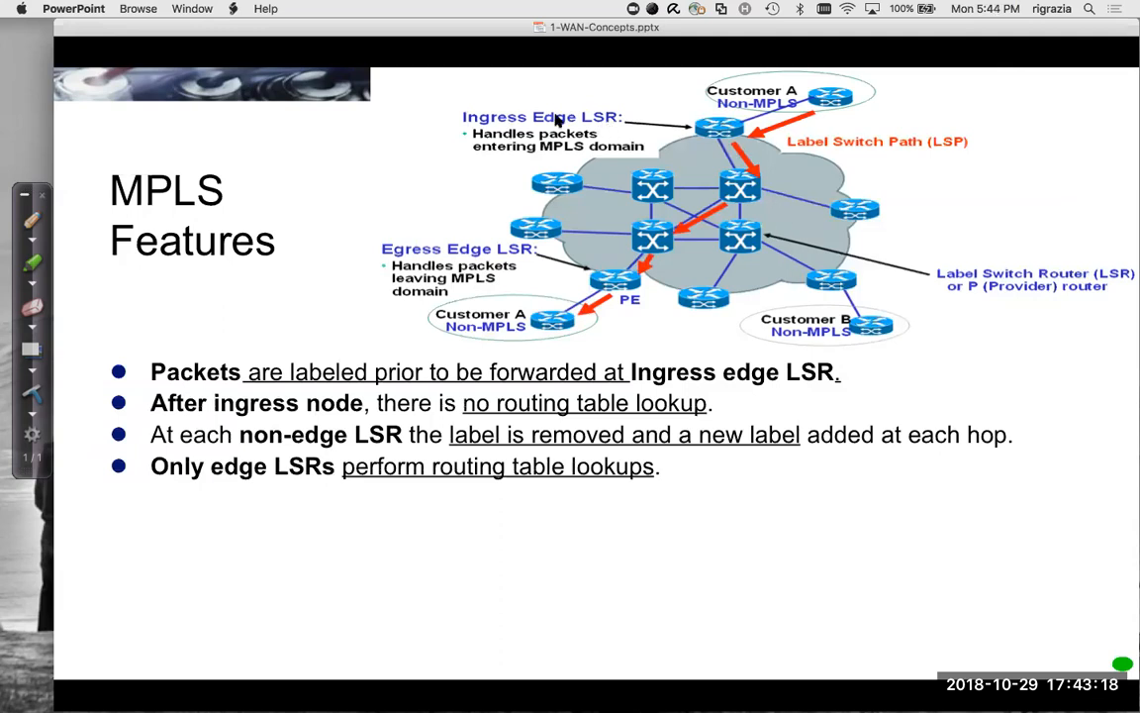
mouse_move(733, 118)
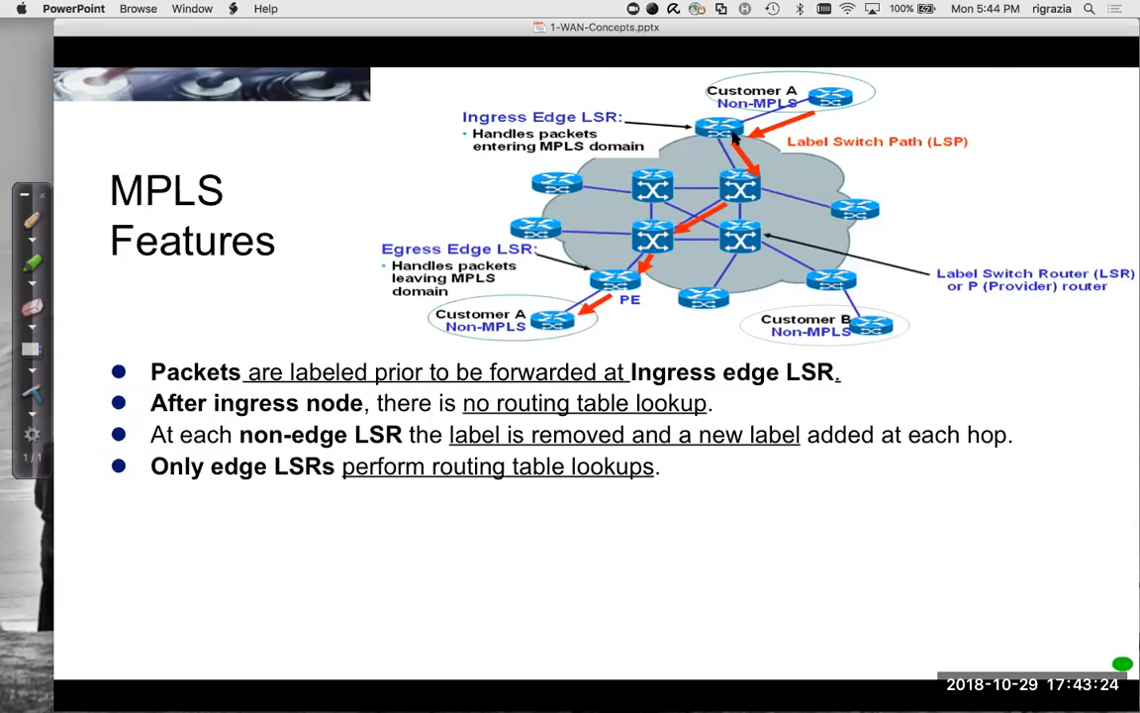
mouse_move(569, 319)
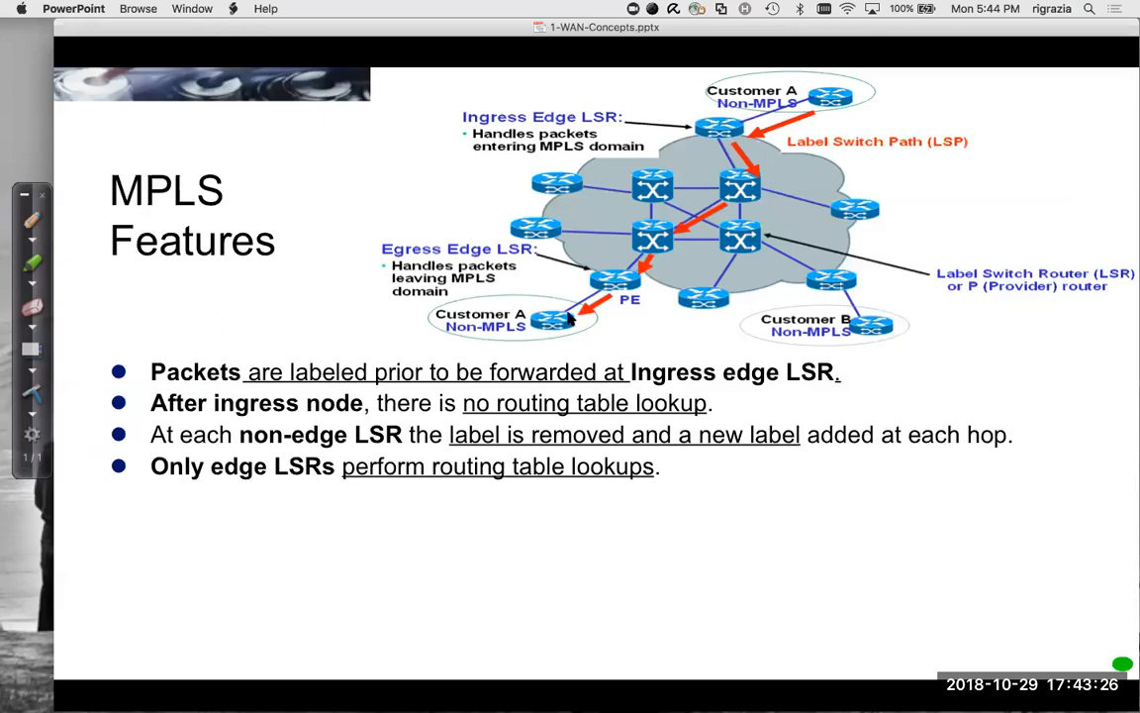
mouse_move(938, 535)
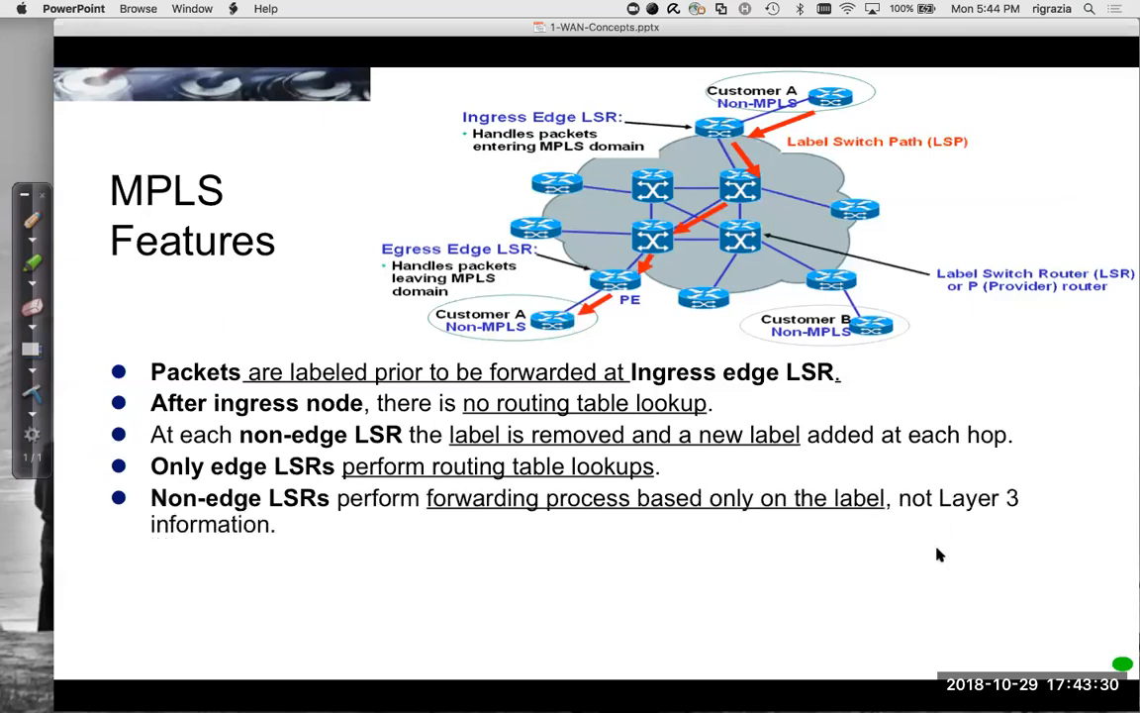
mouse_move(916, 590)
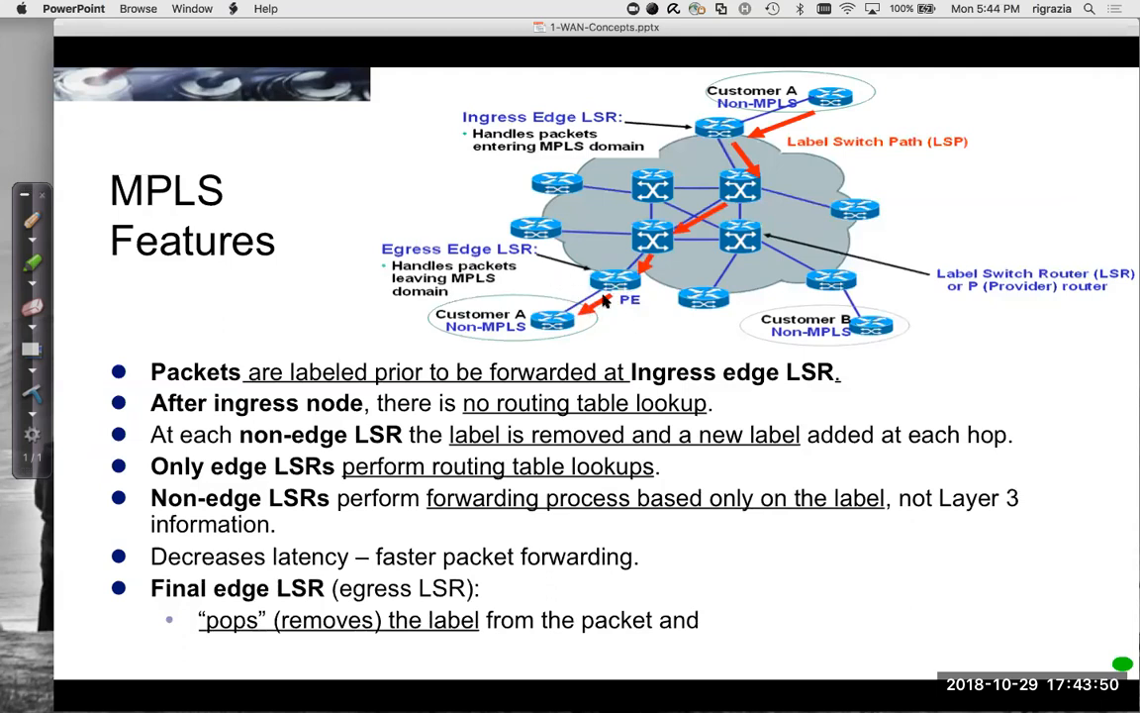
mouse_move(604, 338)
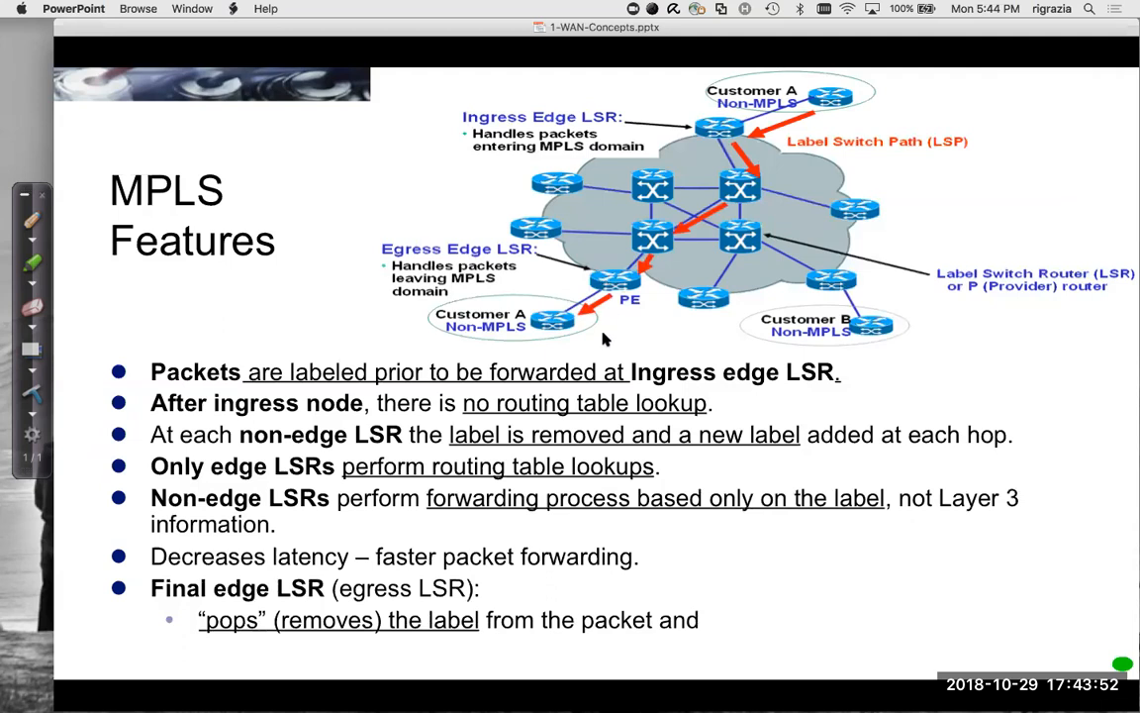
mouse_move(643, 433)
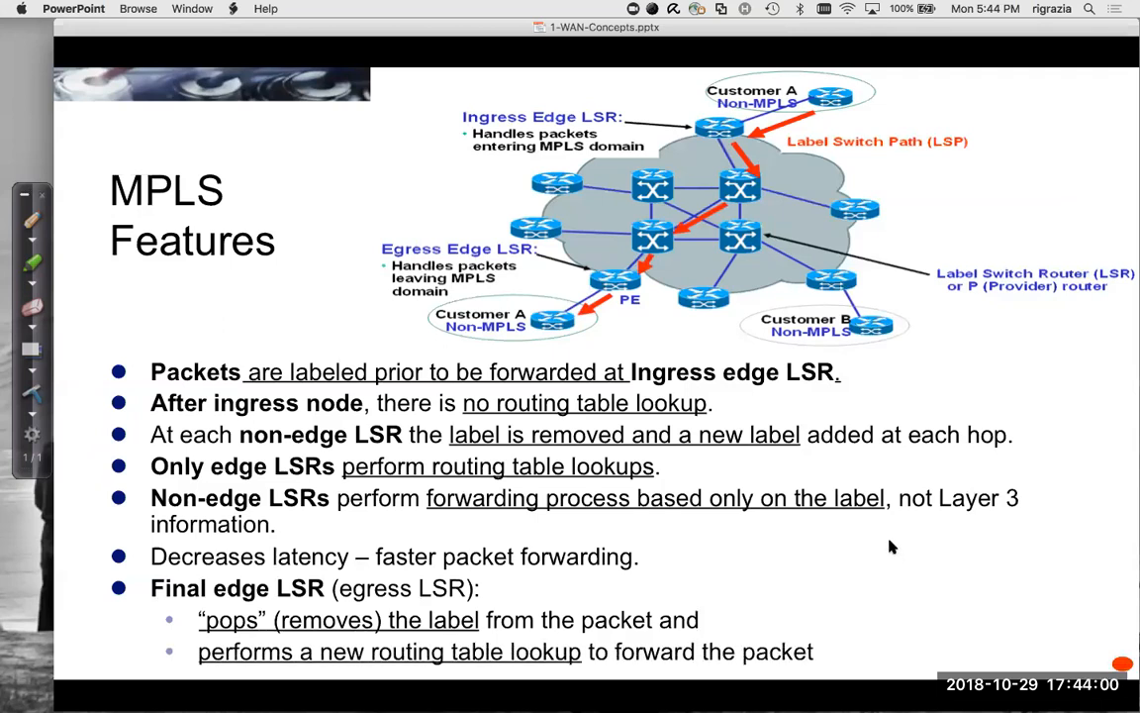
mouse_move(614, 293)
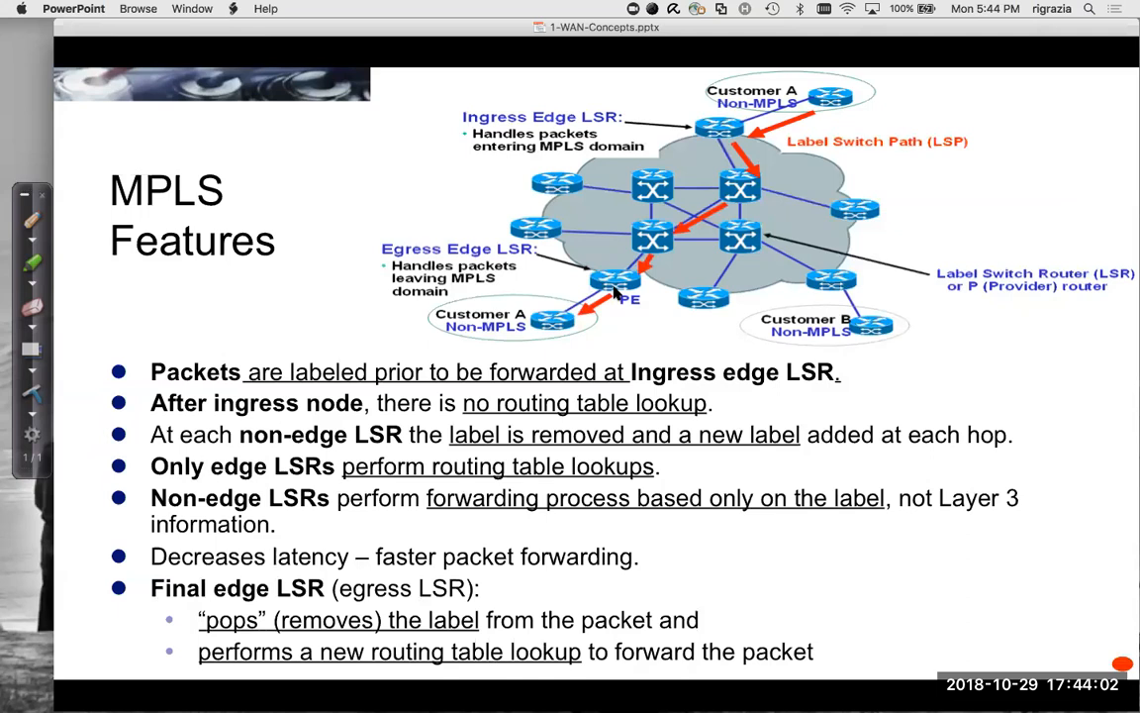
mouse_move(587, 312)
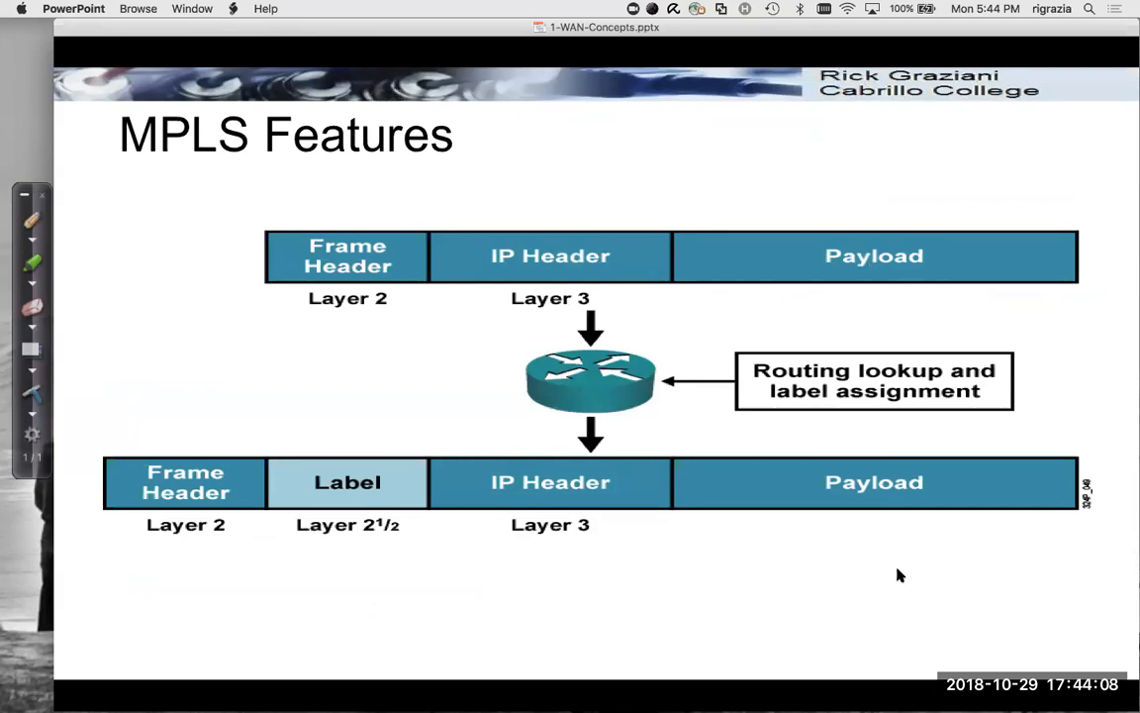
mouse_move(654, 595)
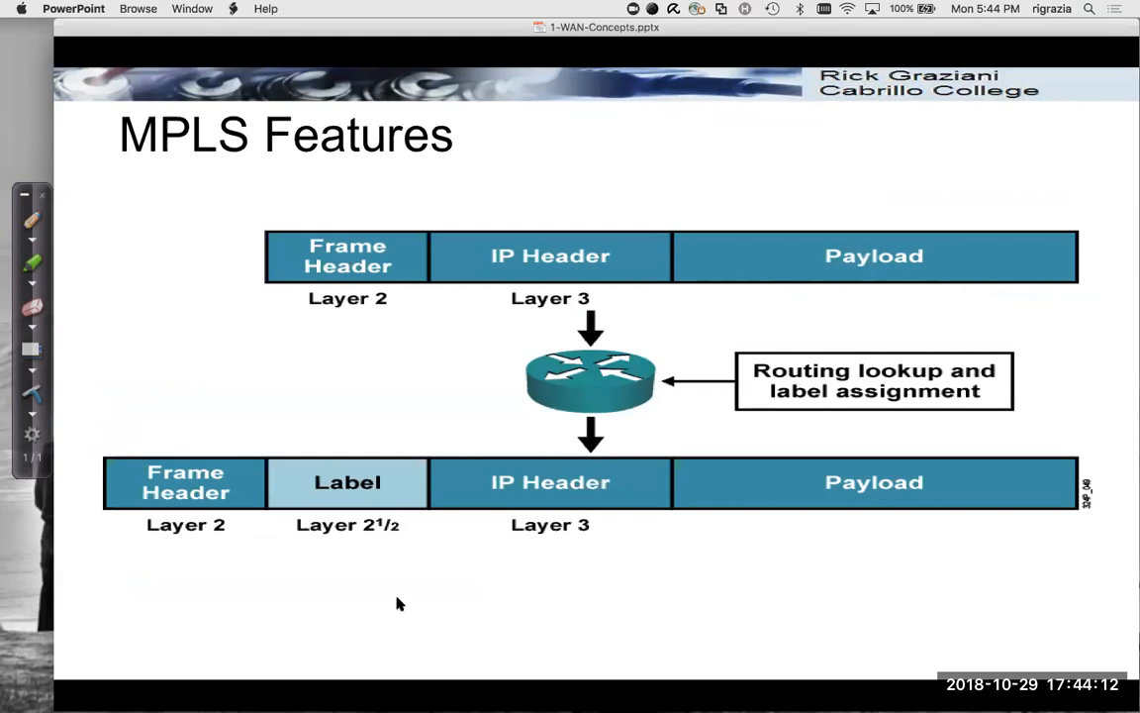
mouse_move(511, 495)
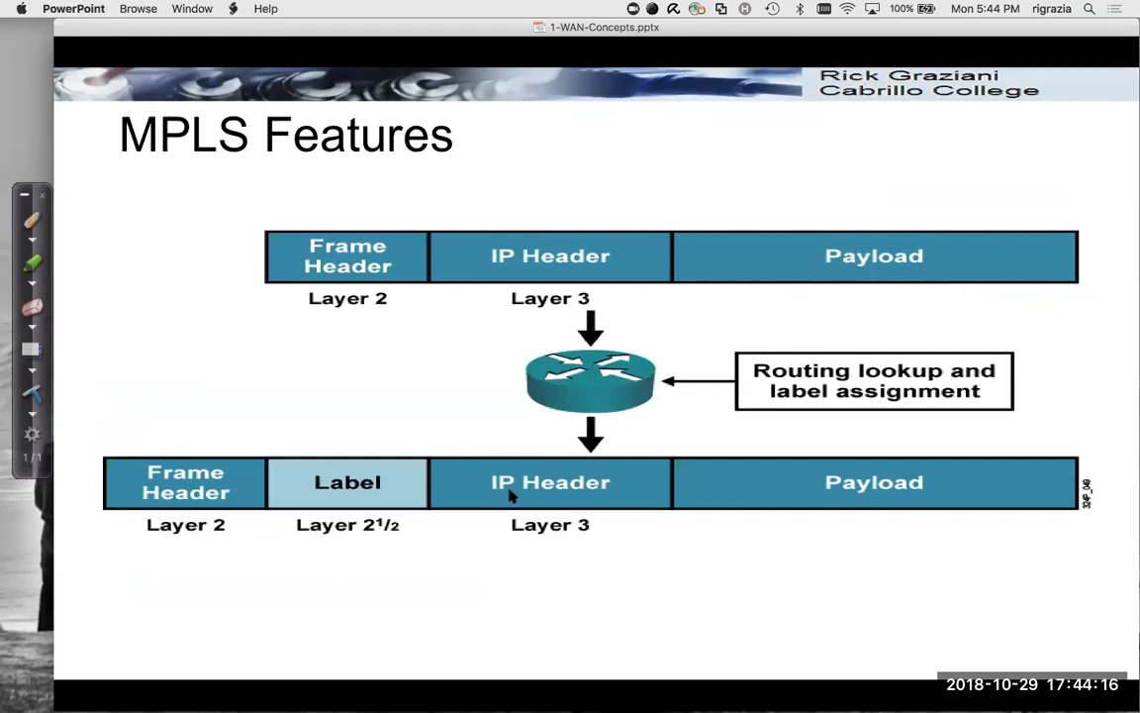
mouse_move(357, 428)
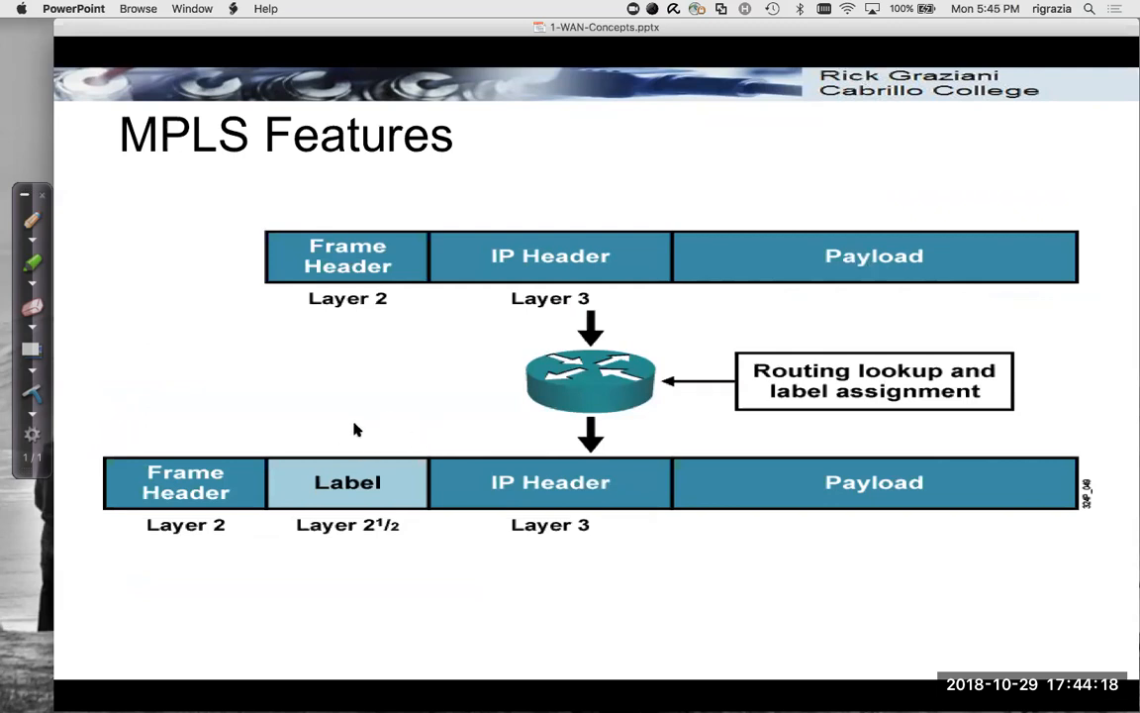
mouse_move(295, 453)
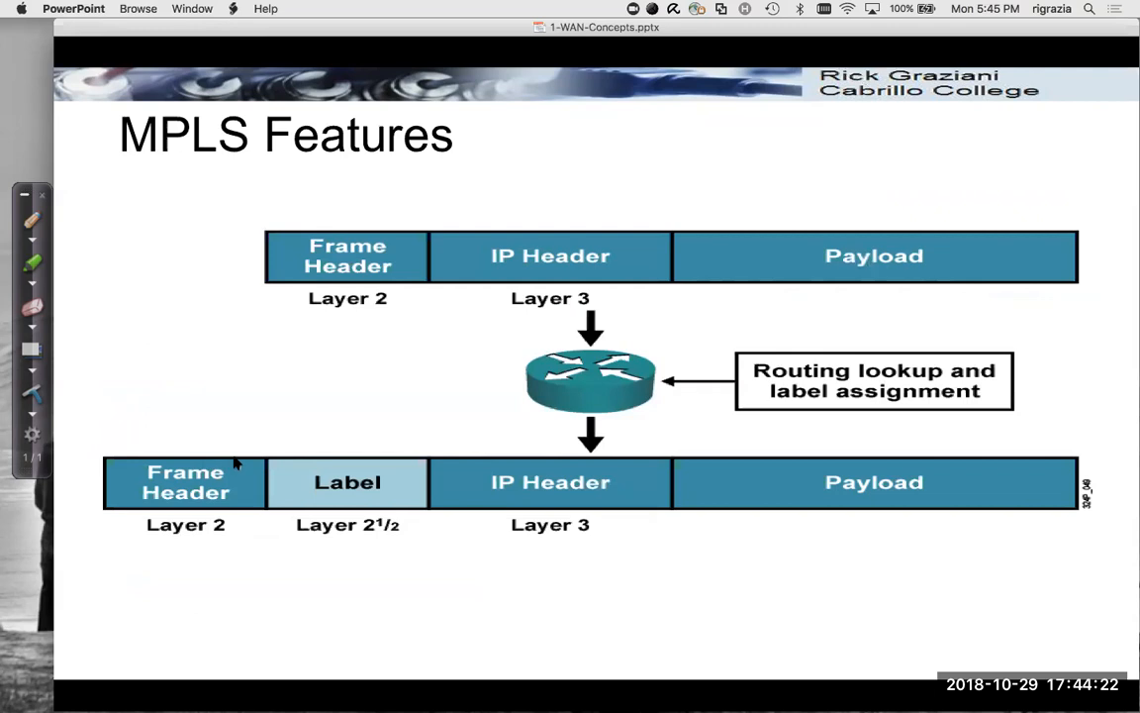
mouse_move(433, 478)
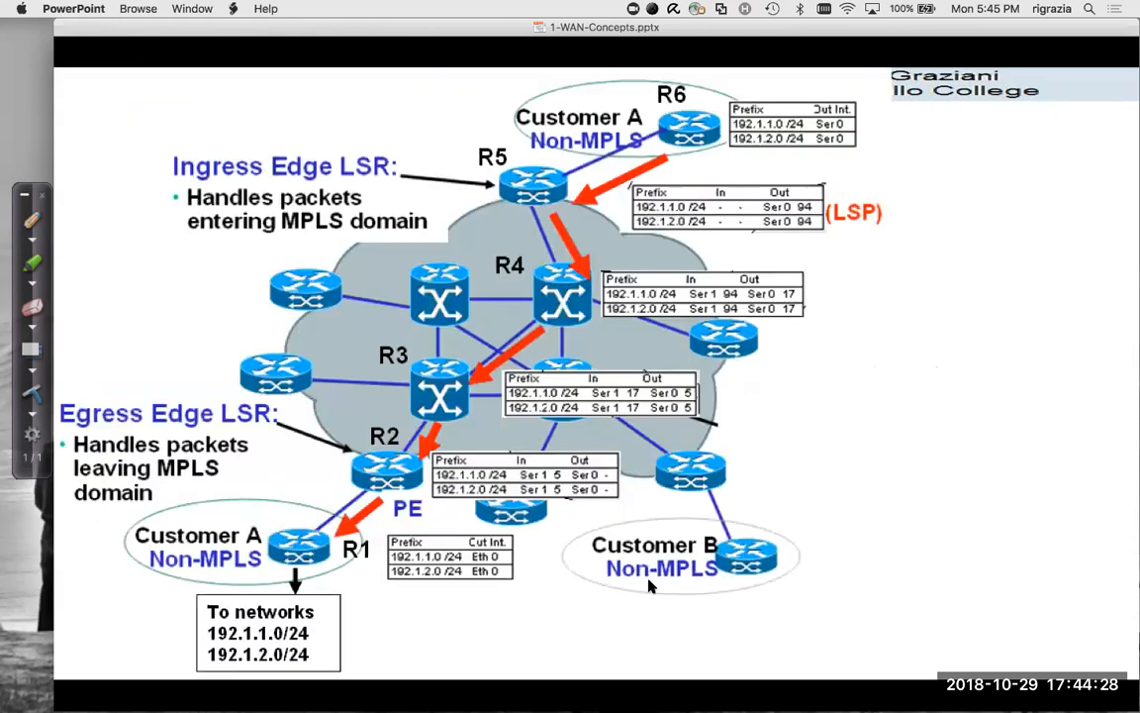
mouse_move(875, 506)
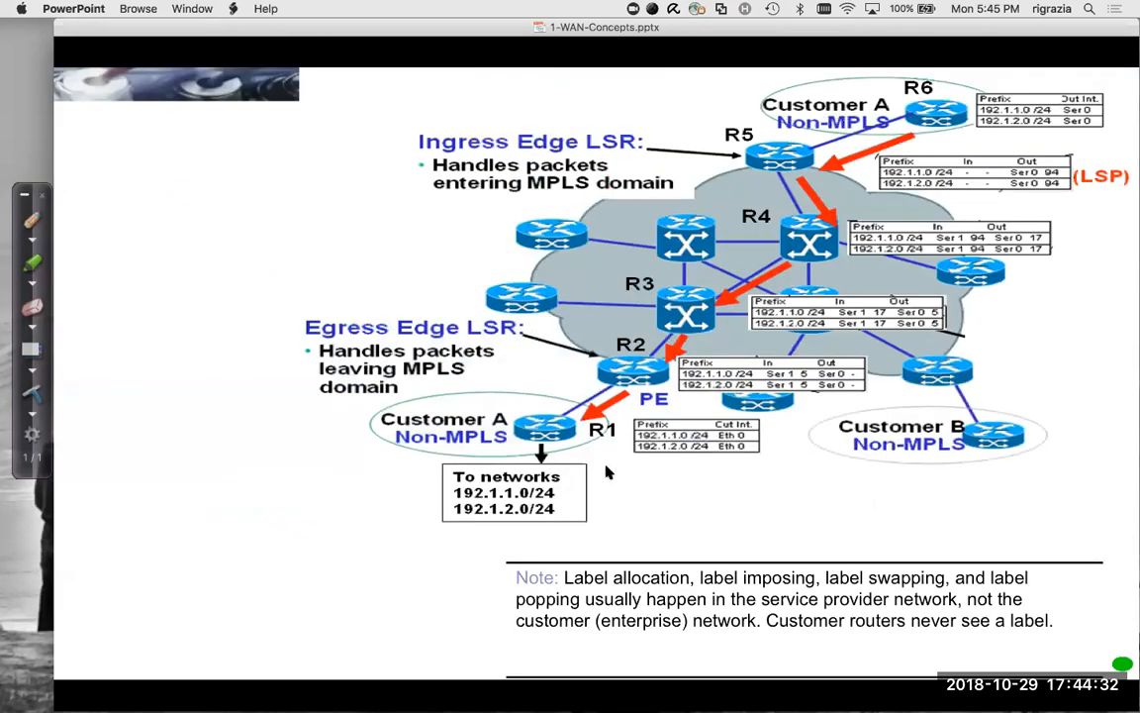
mouse_move(928, 103)
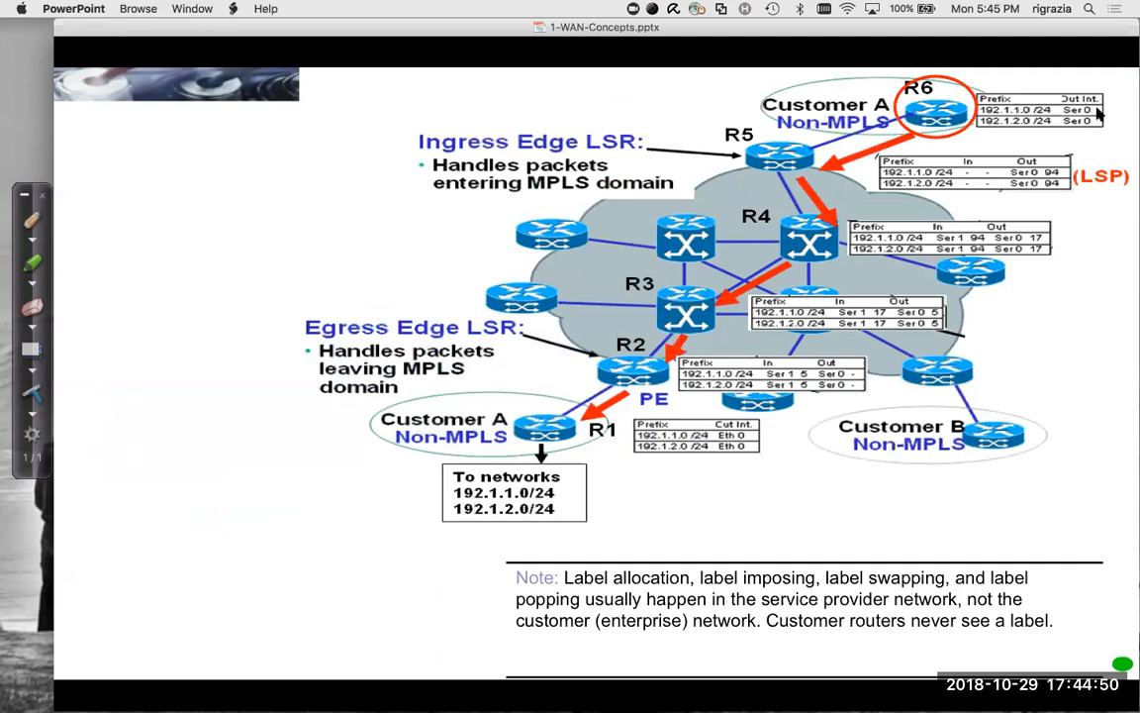
mouse_move(930, 131)
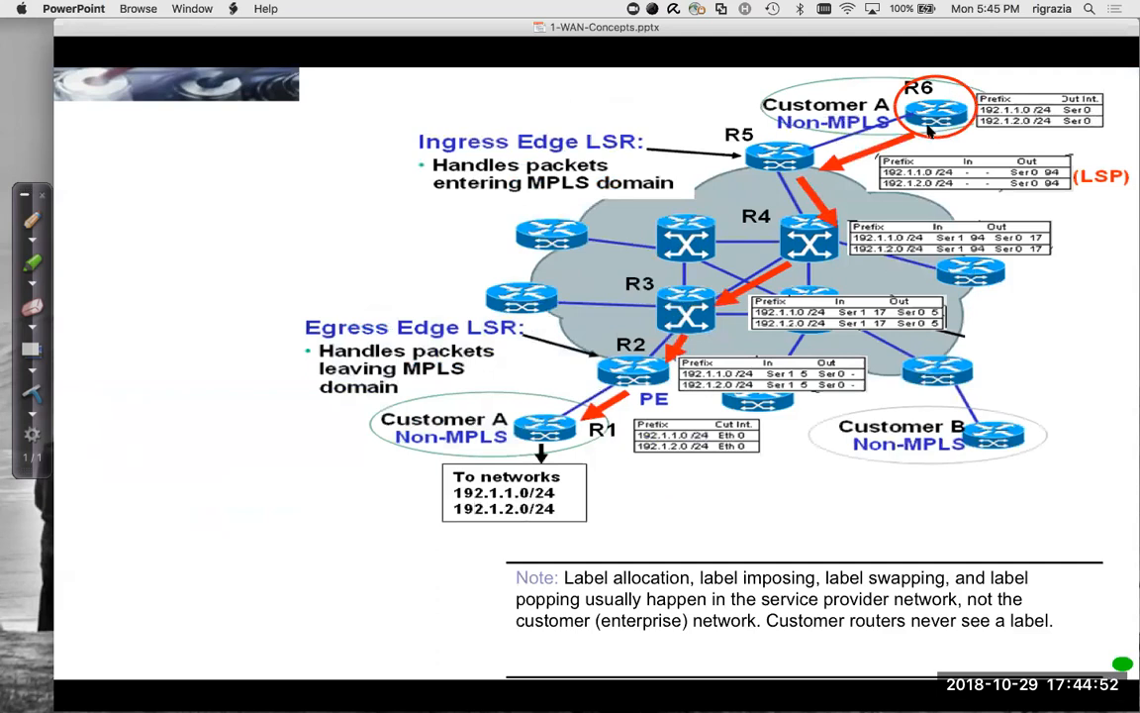
mouse_move(921, 119)
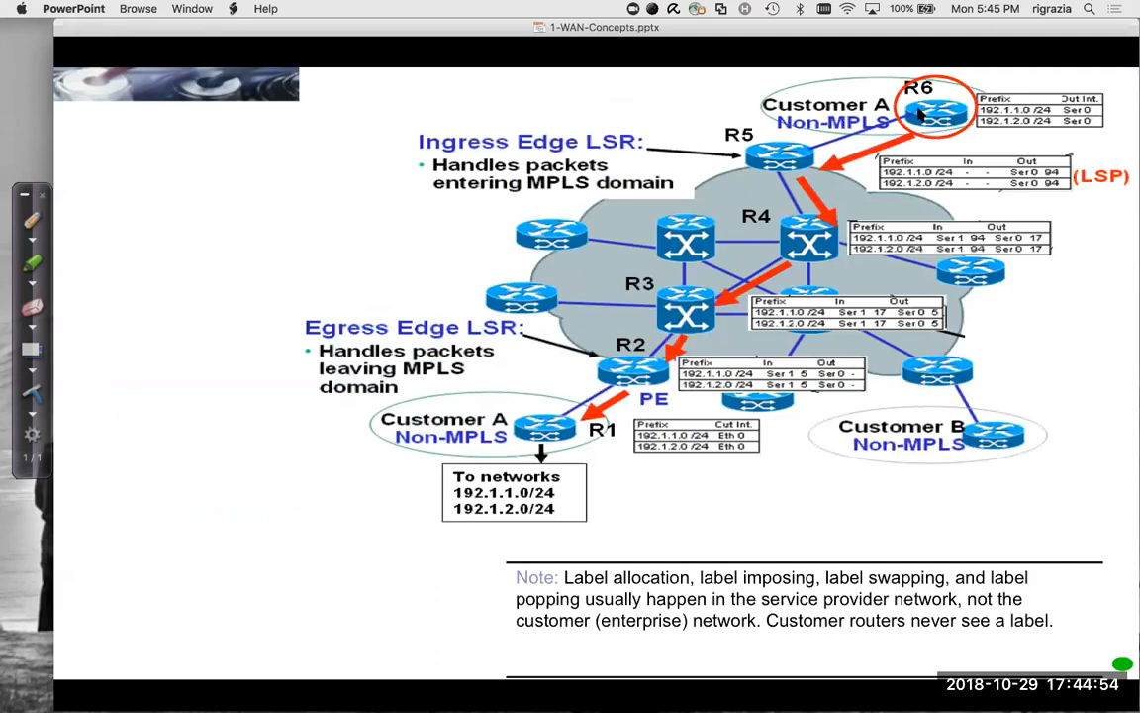
mouse_move(294, 210)
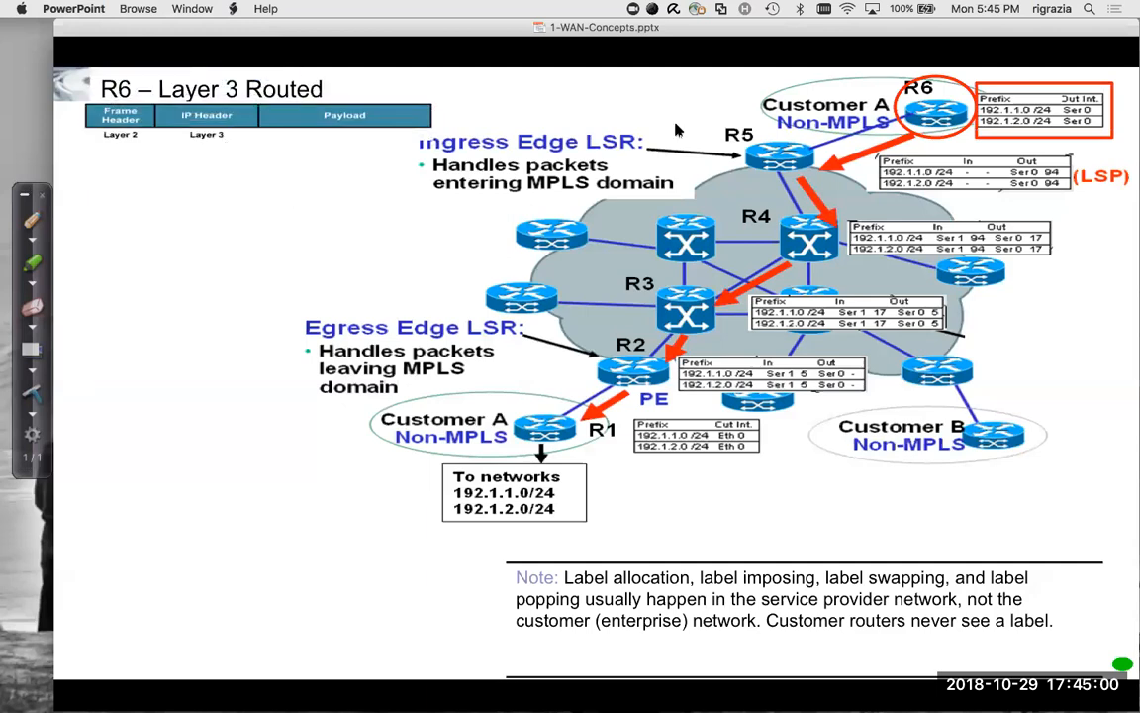
mouse_move(170, 126)
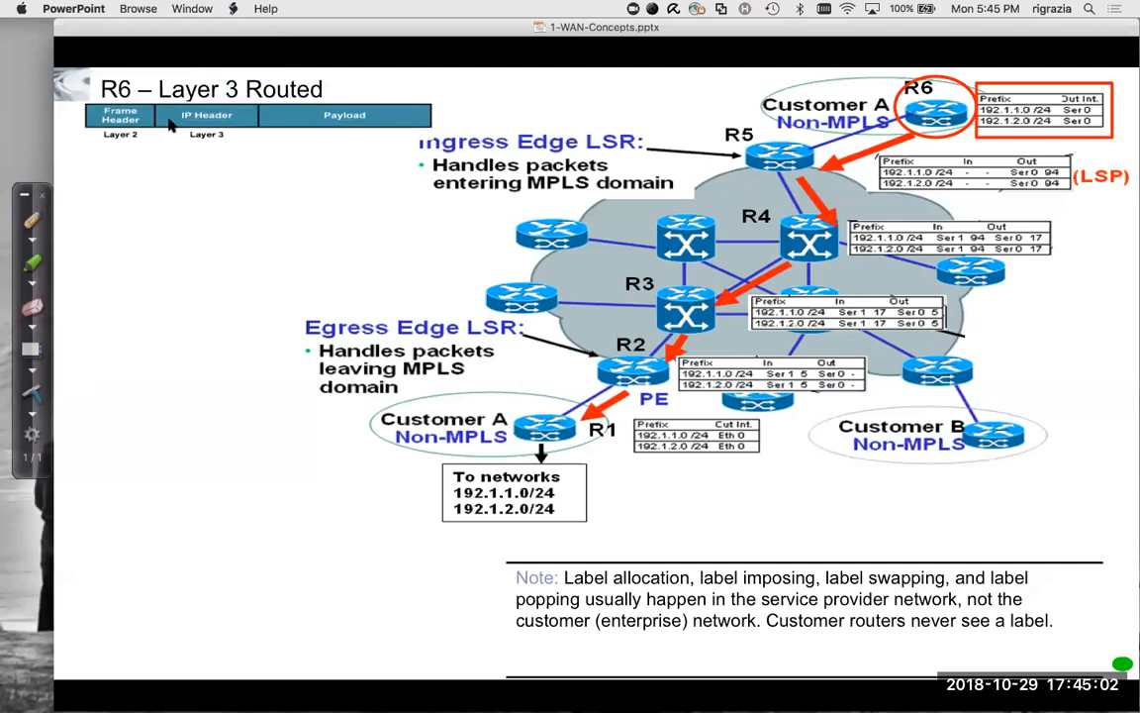
mouse_move(282, 114)
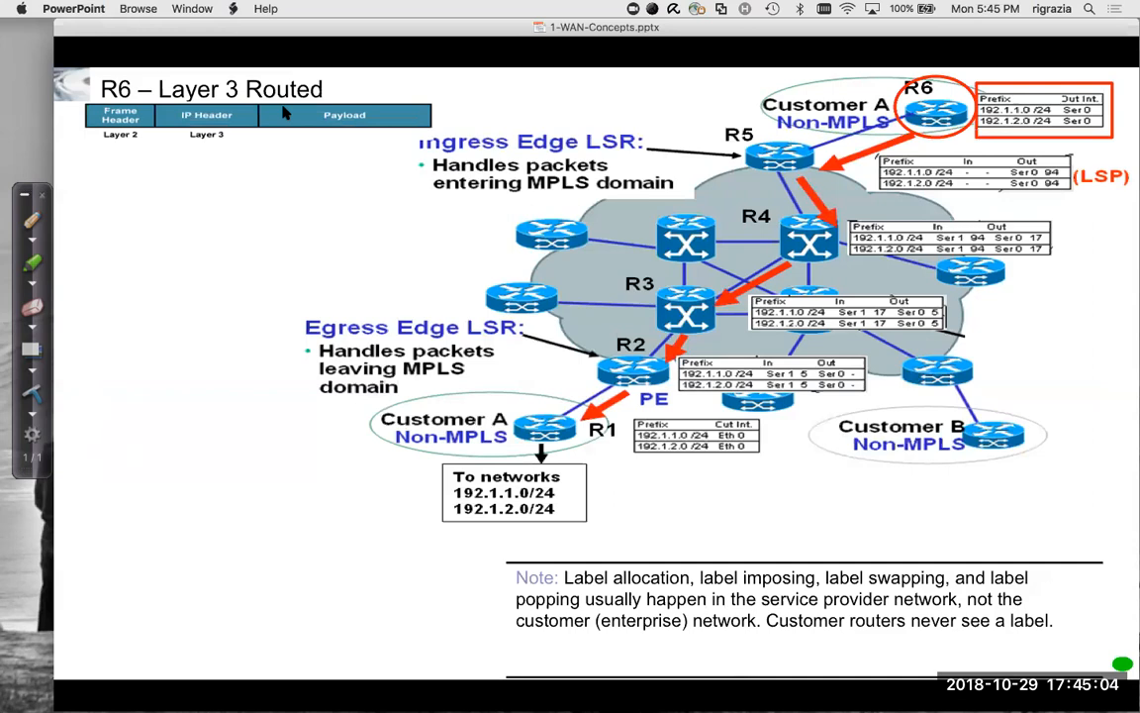
mouse_move(138, 130)
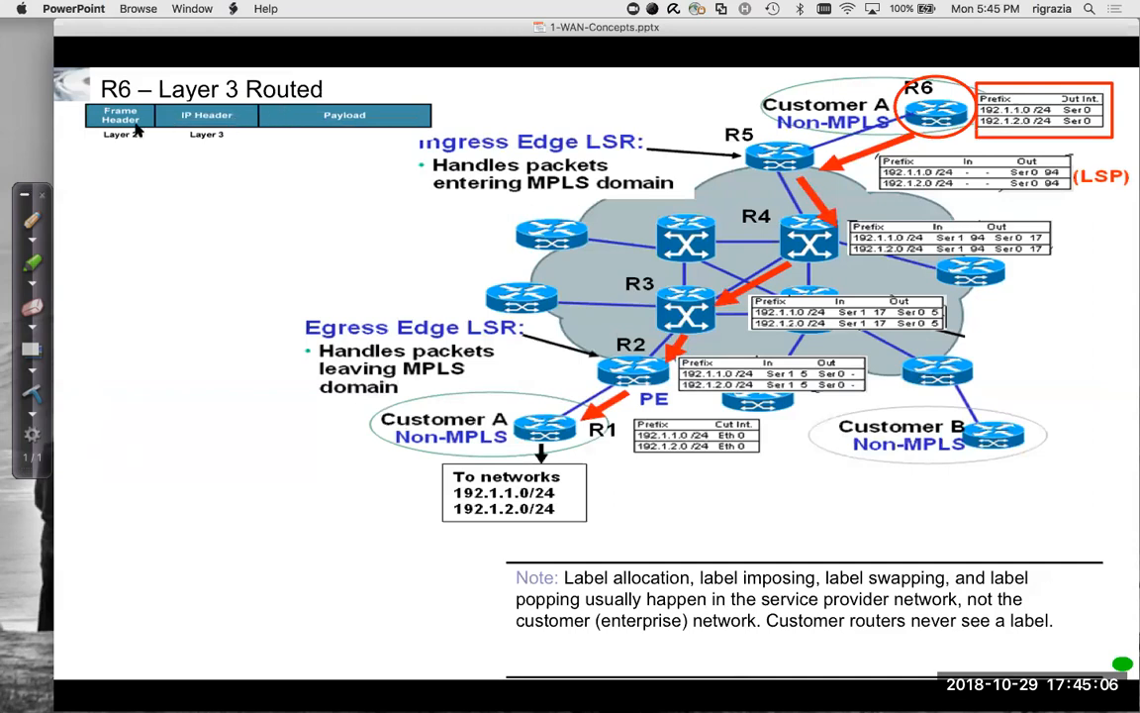
mouse_move(122, 139)
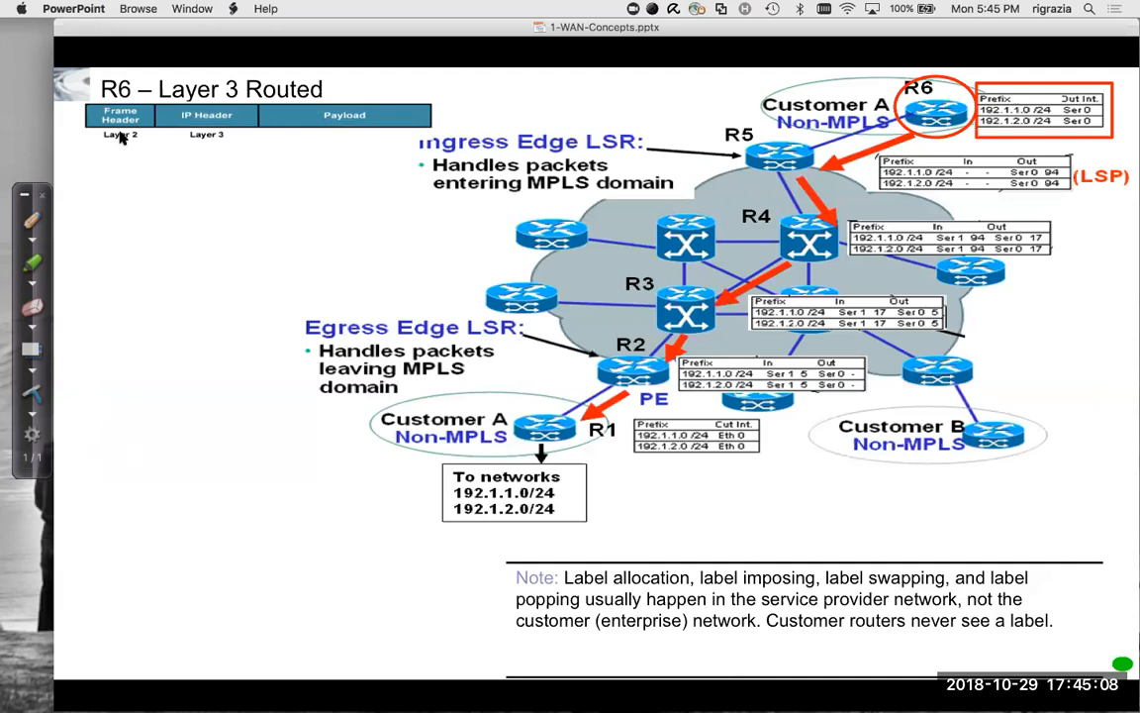
mouse_move(802, 136)
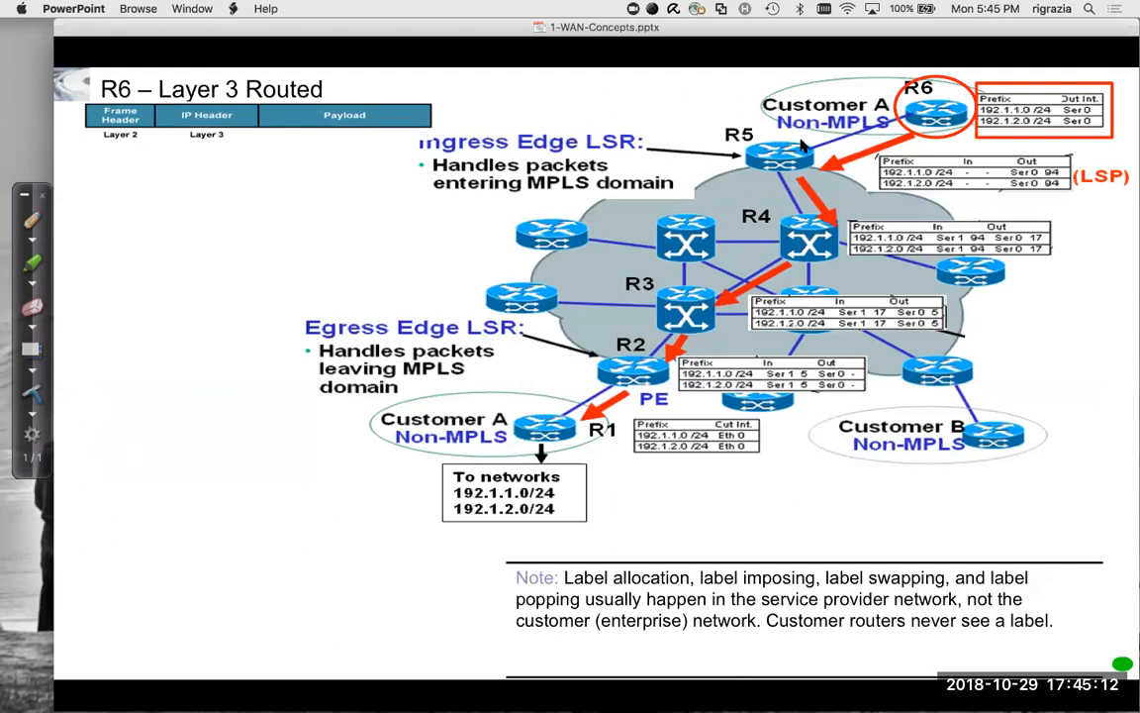
mouse_move(208, 293)
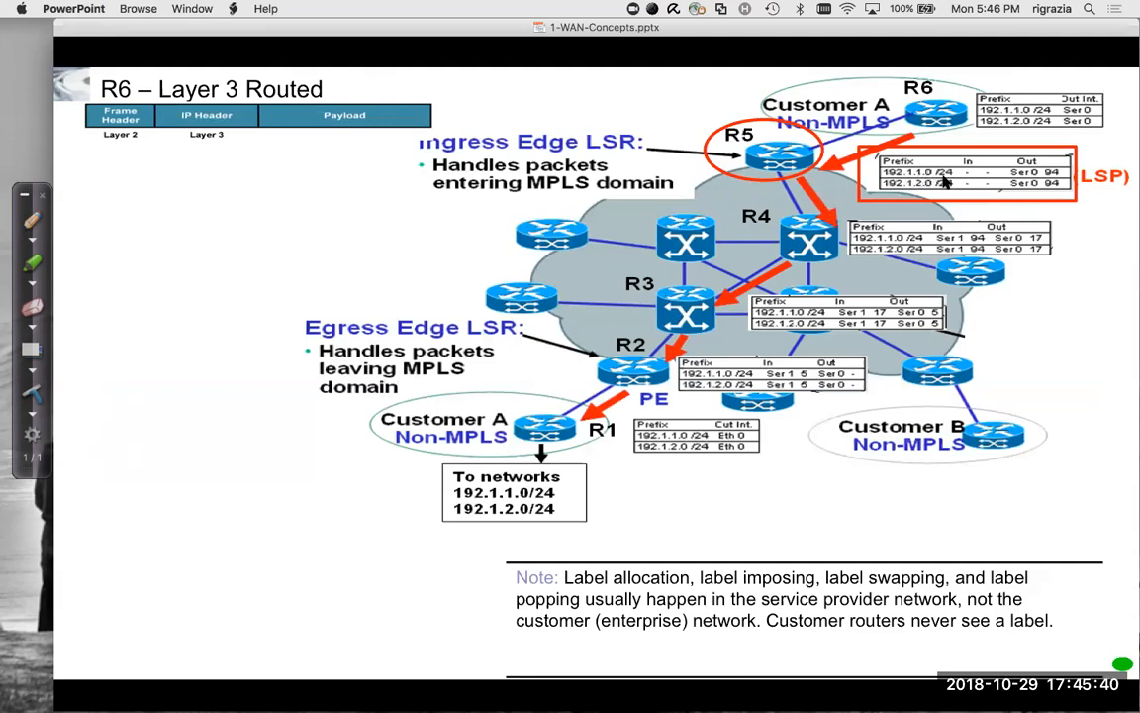
mouse_move(1027, 156)
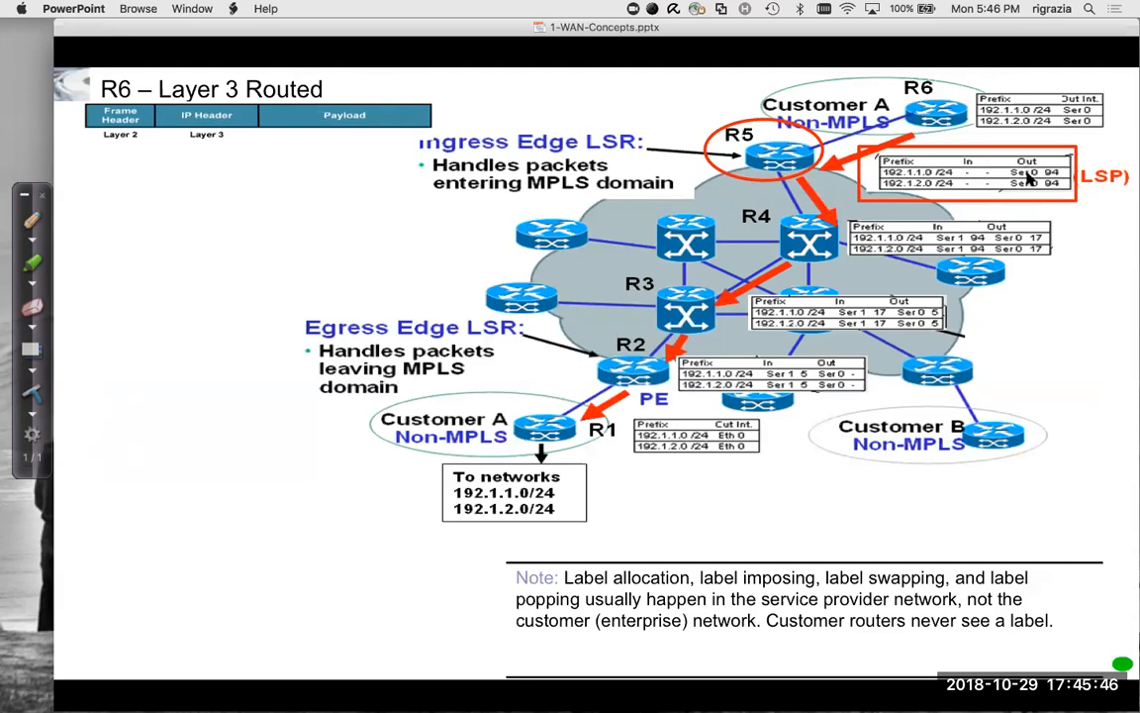
mouse_move(618, 148)
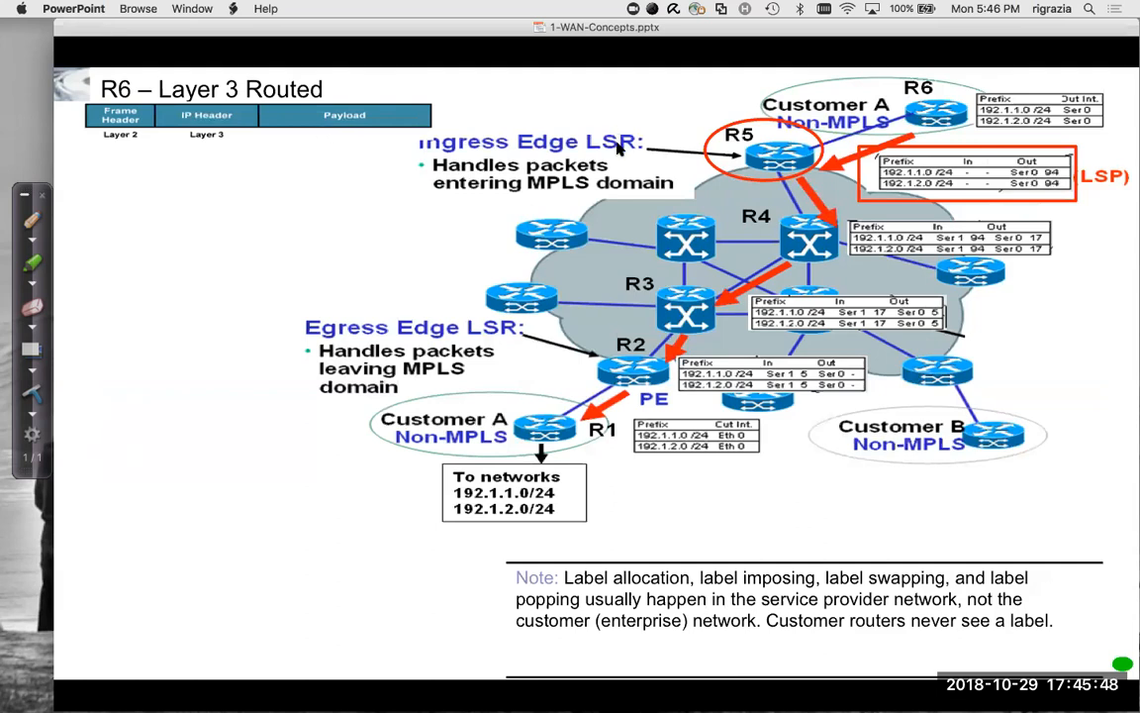
mouse_move(822, 235)
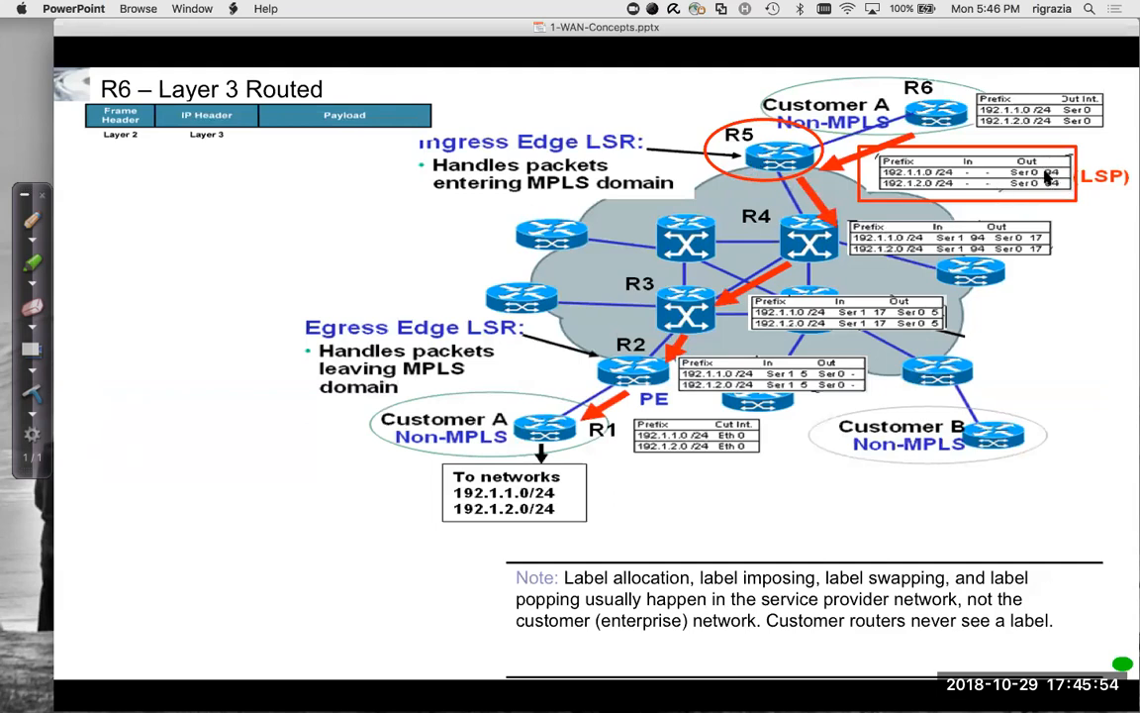
mouse_move(235, 251)
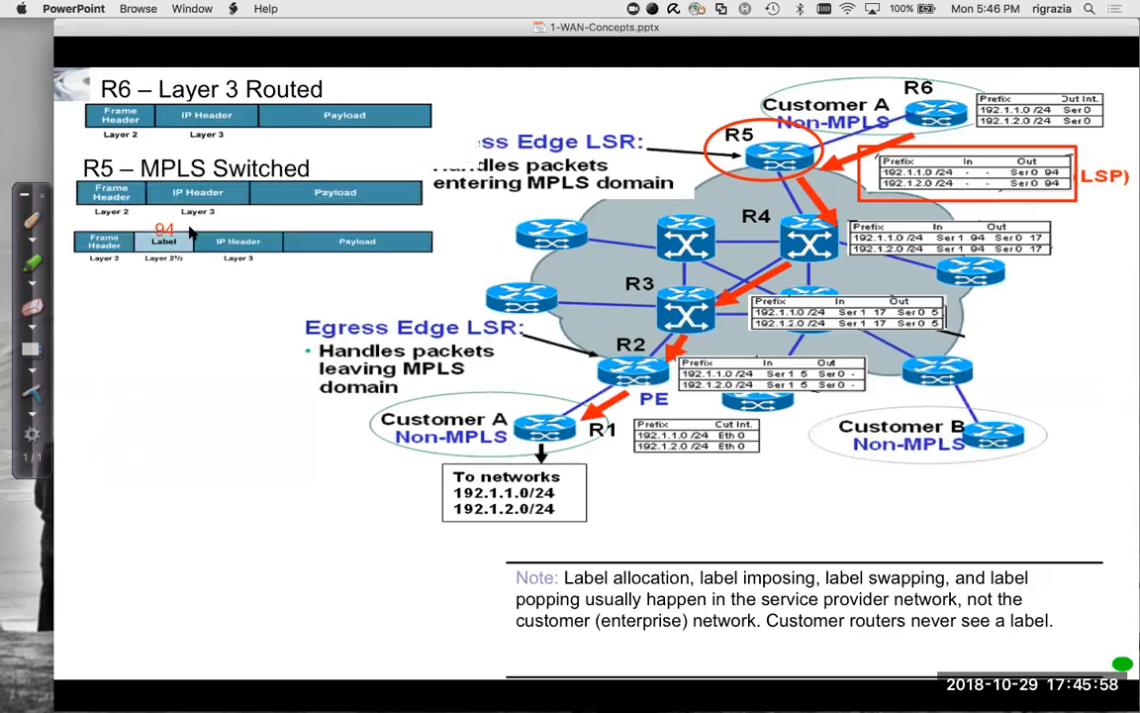
mouse_move(361, 204)
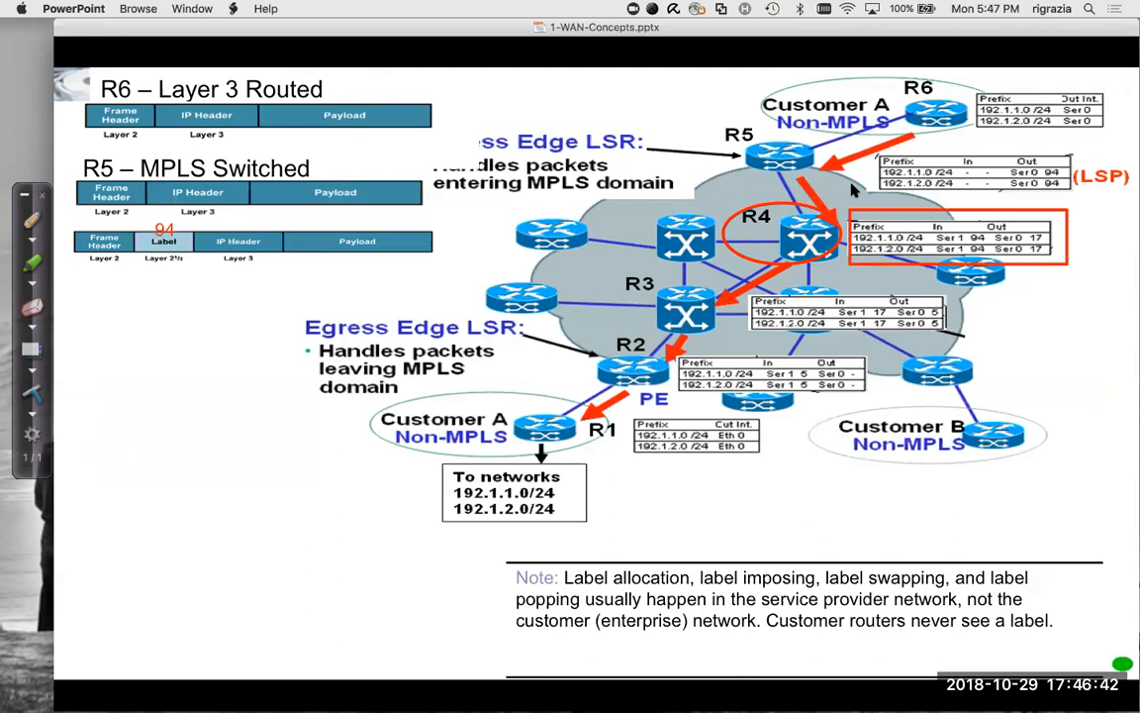
mouse_move(1011, 260)
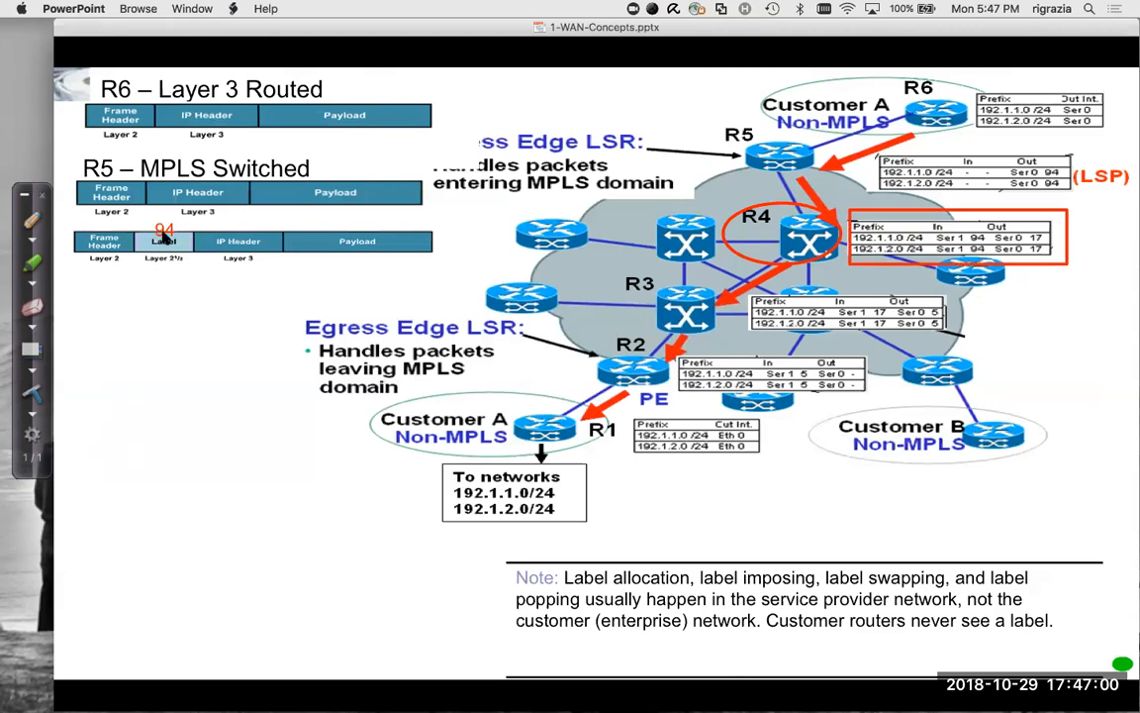
mouse_move(942, 232)
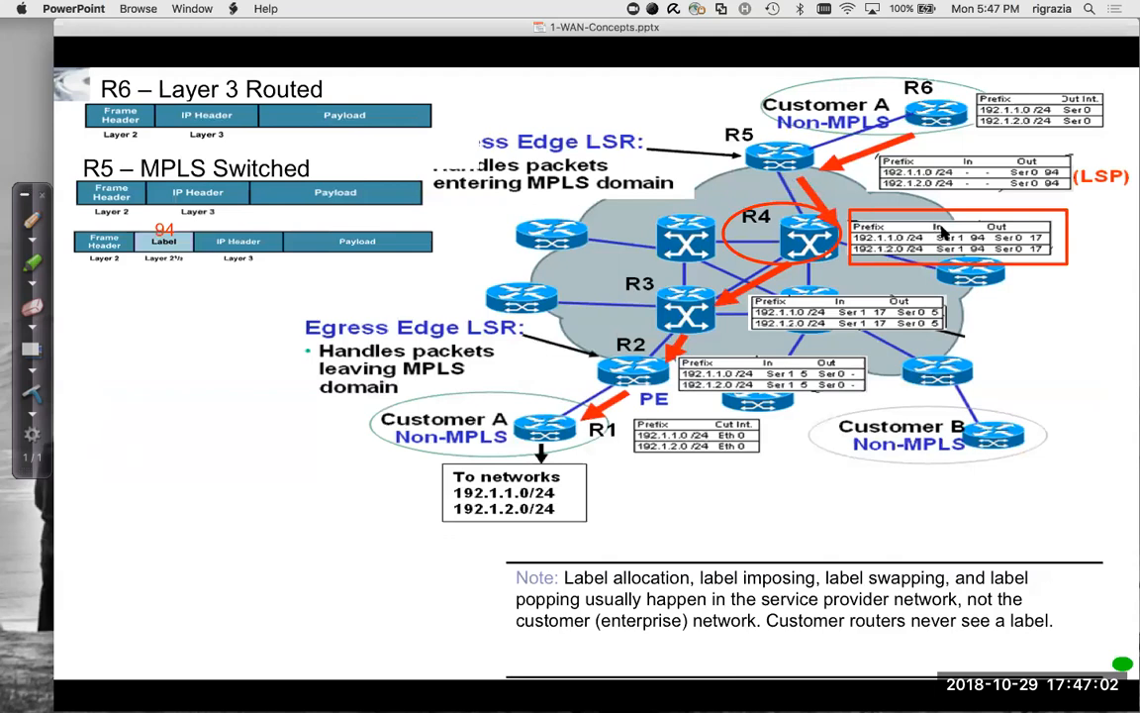
mouse_move(1026, 324)
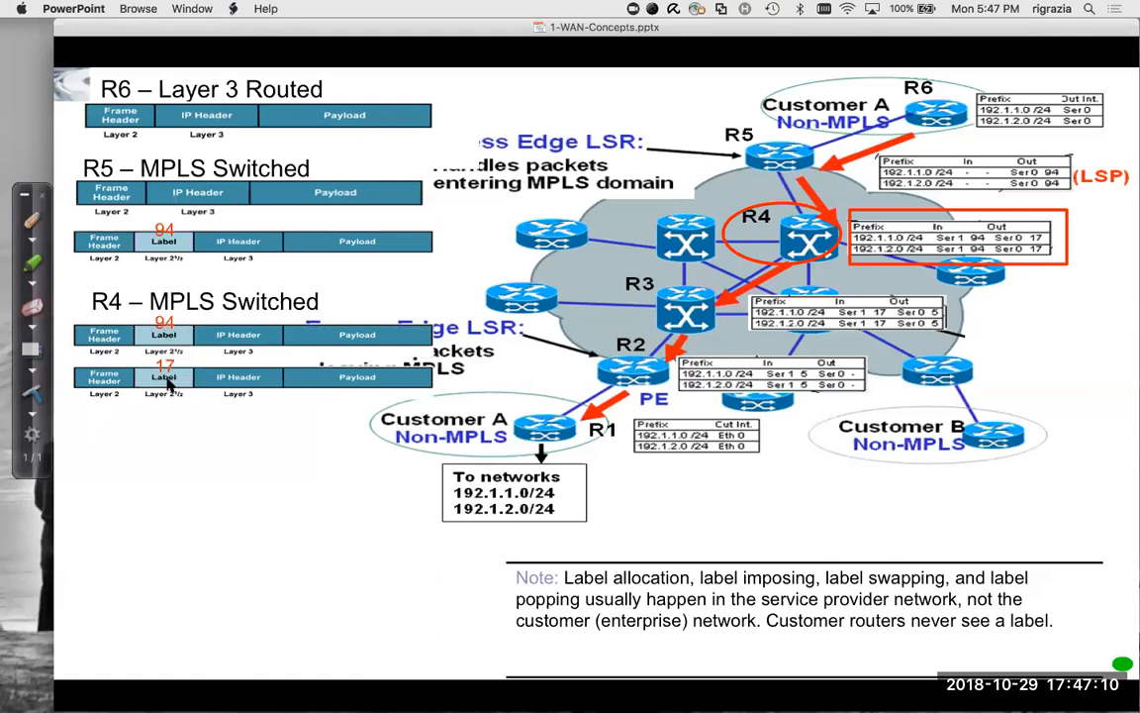
mouse_move(988, 204)
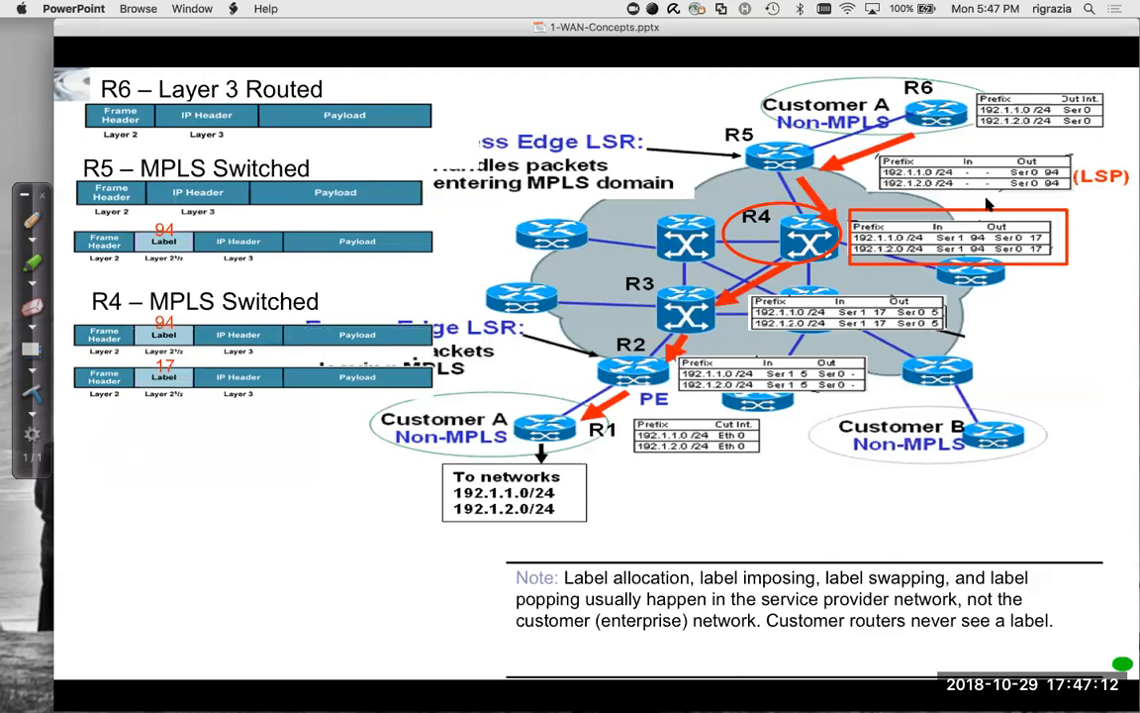
mouse_move(1012, 236)
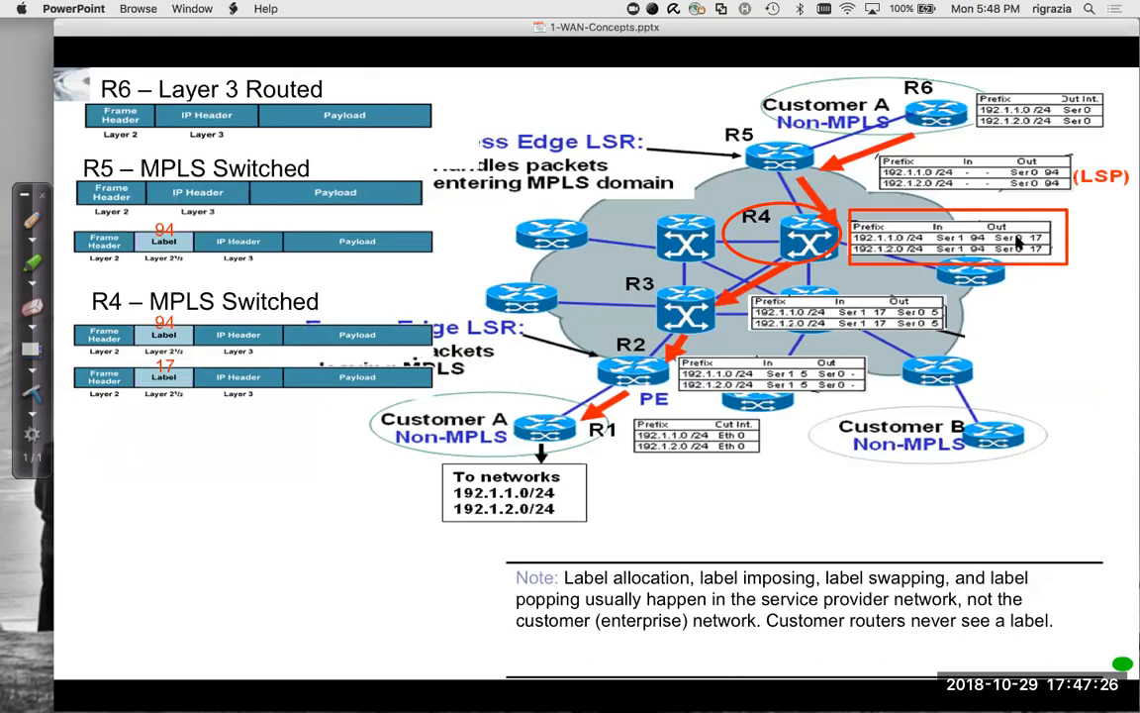
mouse_move(291, 472)
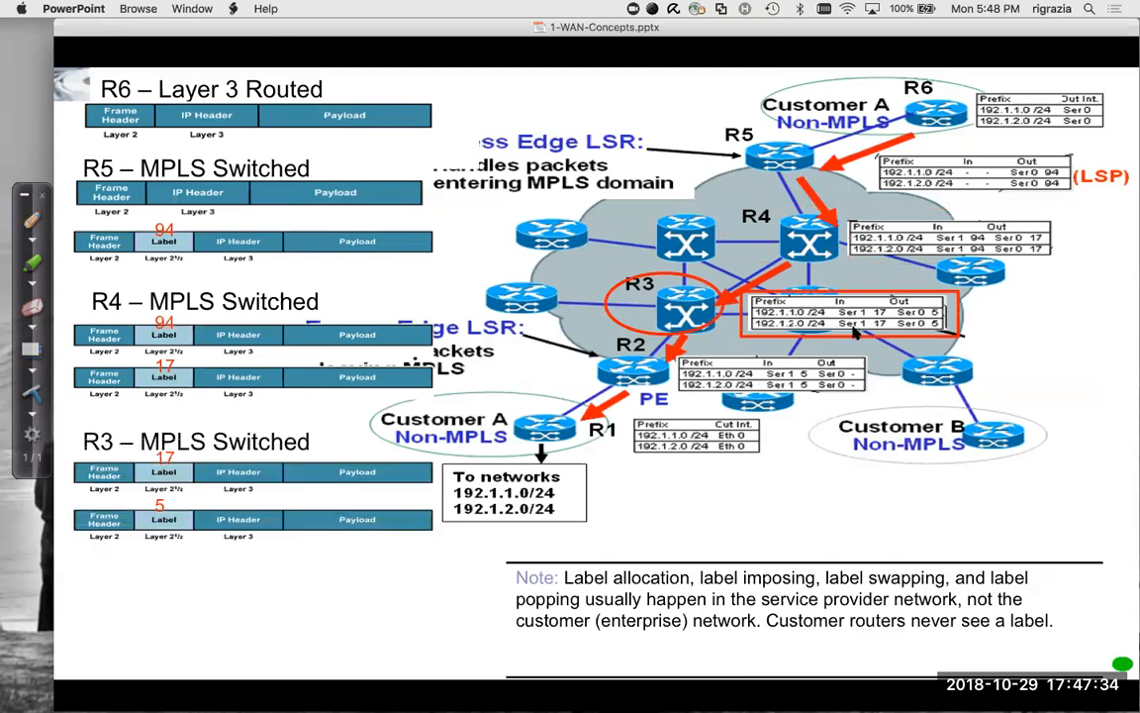
mouse_move(879, 325)
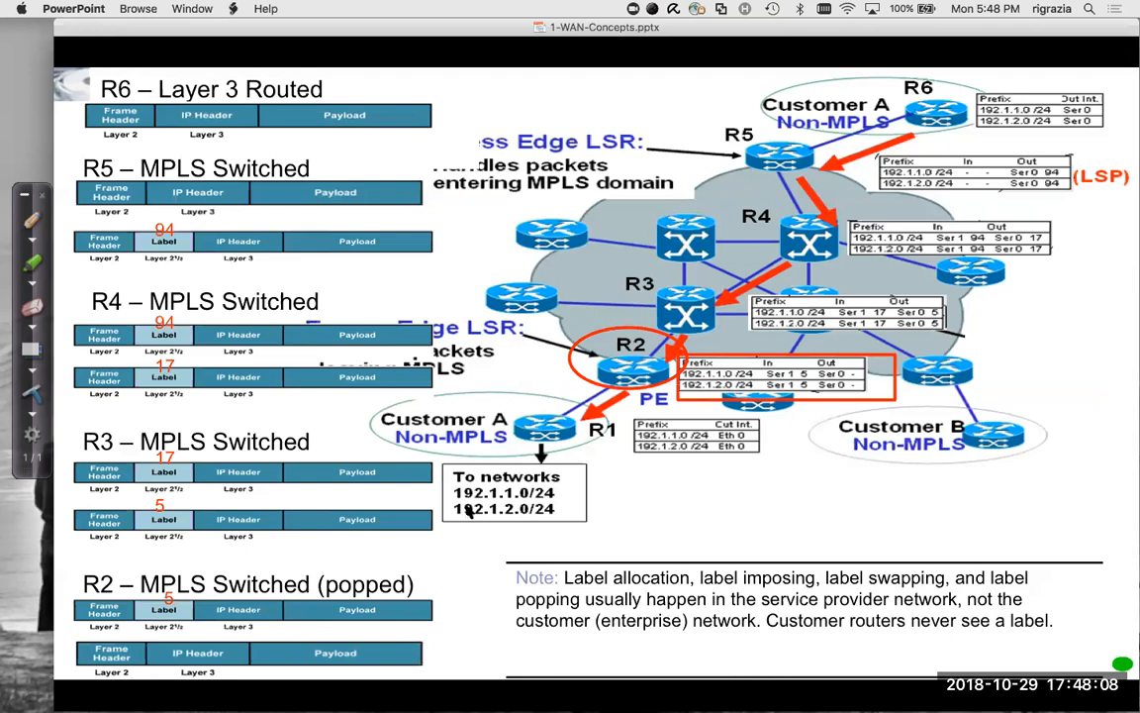
mouse_move(782, 376)
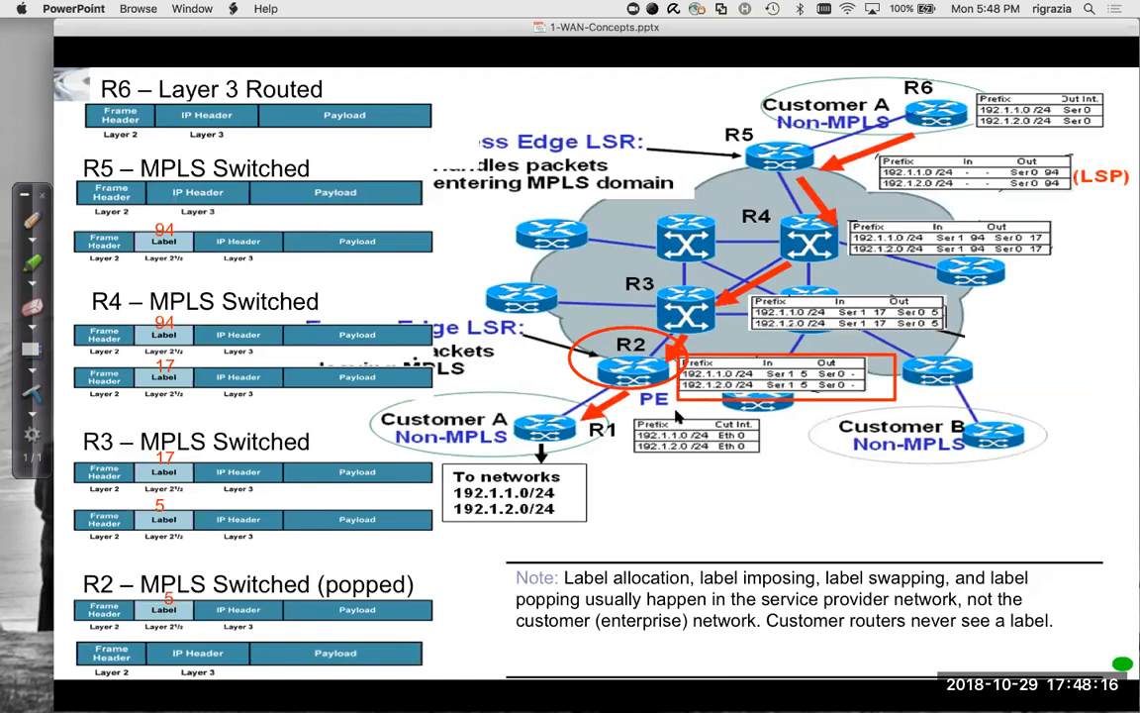
mouse_move(668, 458)
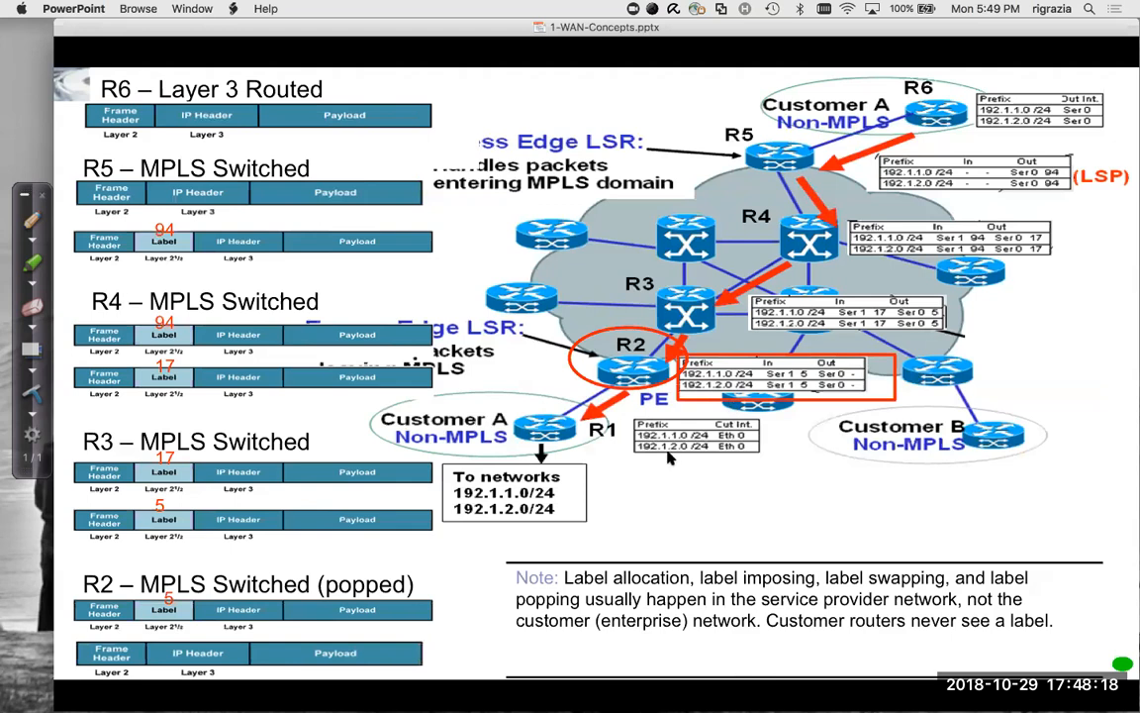
mouse_move(767, 384)
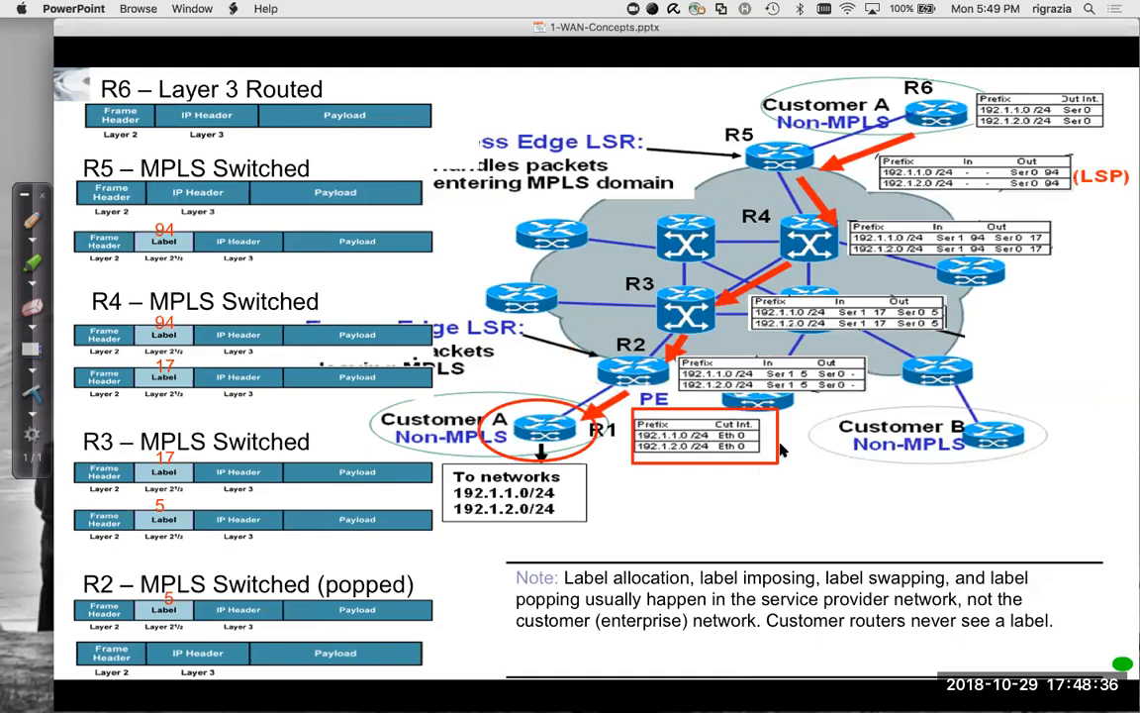
mouse_move(688, 470)
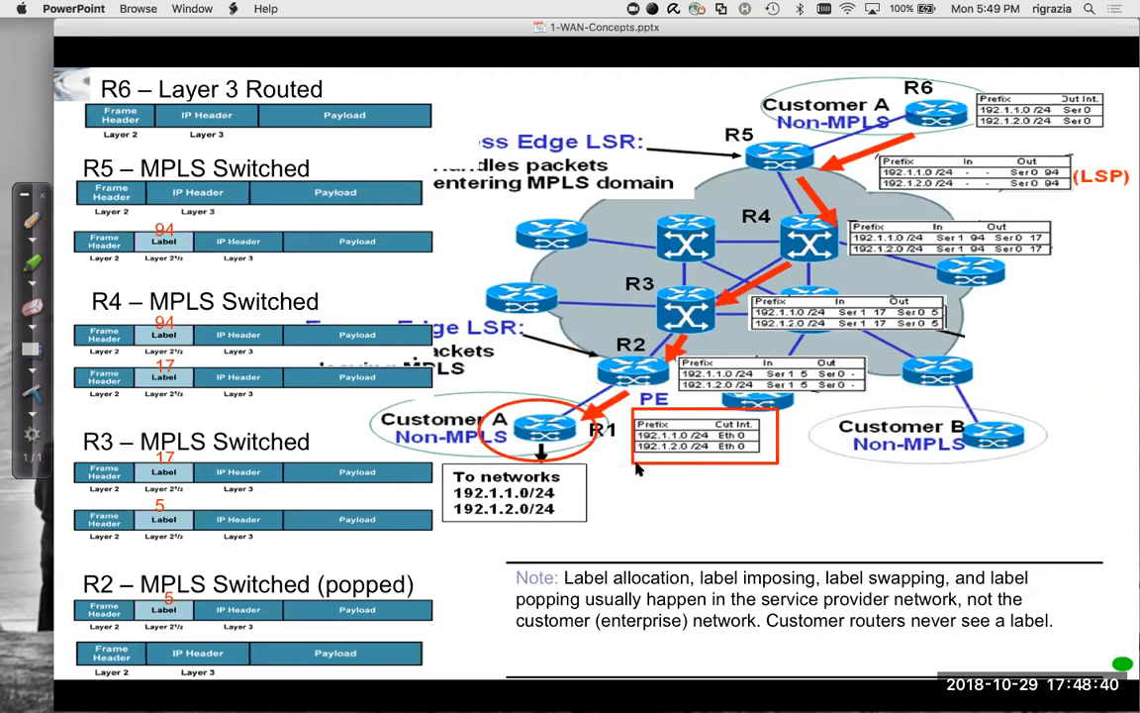
mouse_move(623, 507)
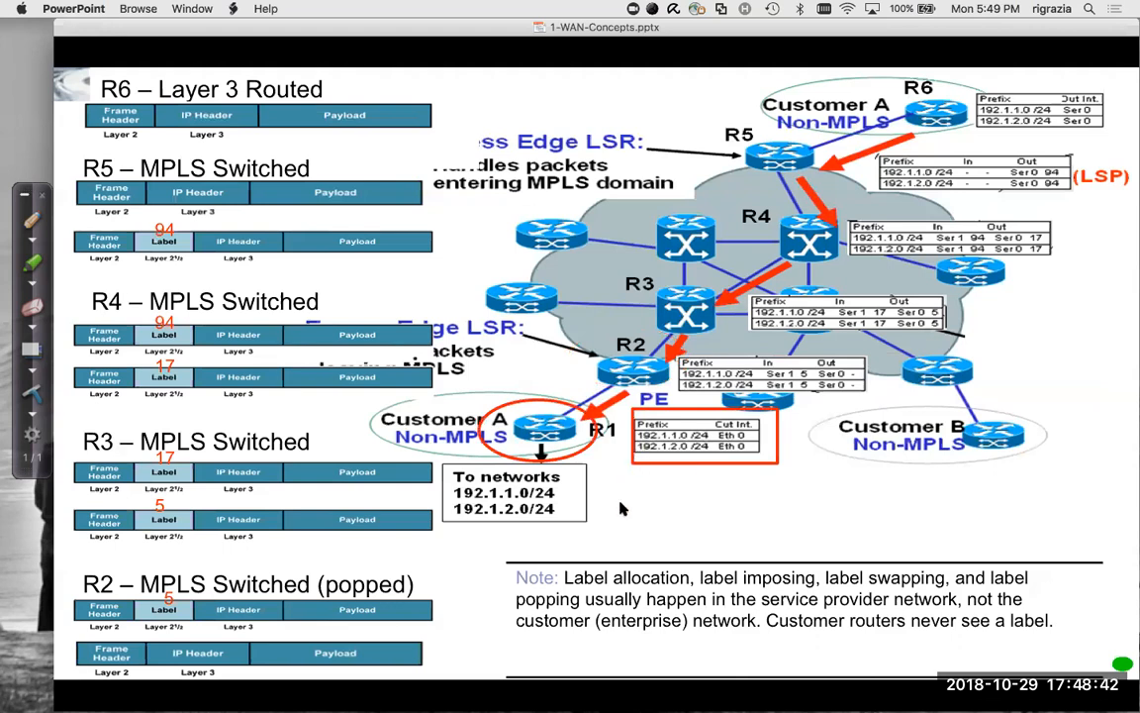